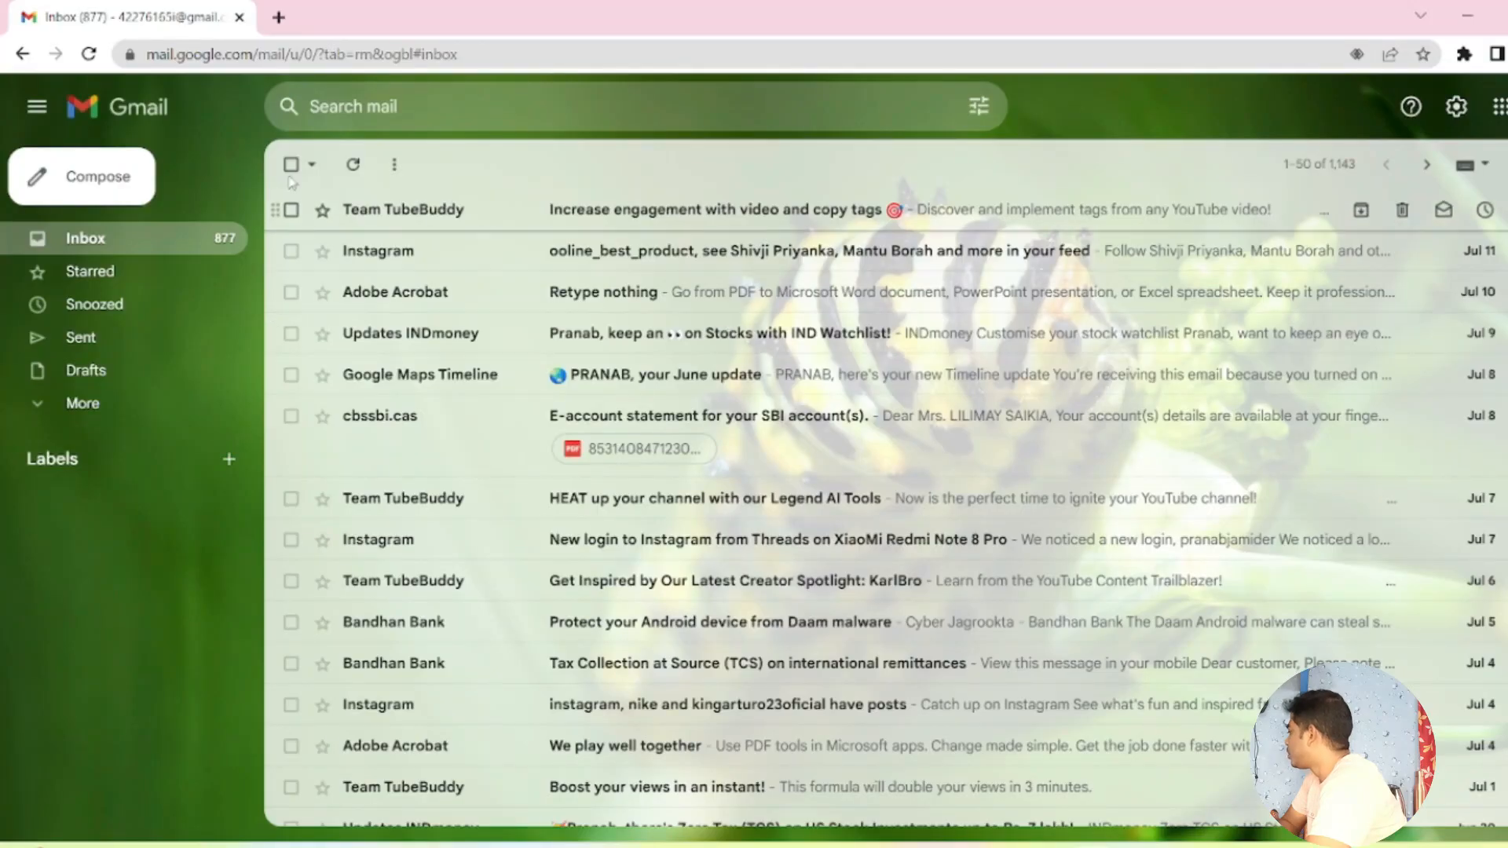
Start a new Gmail message and dismiss the full-screen compose tip
left_click(80, 176)
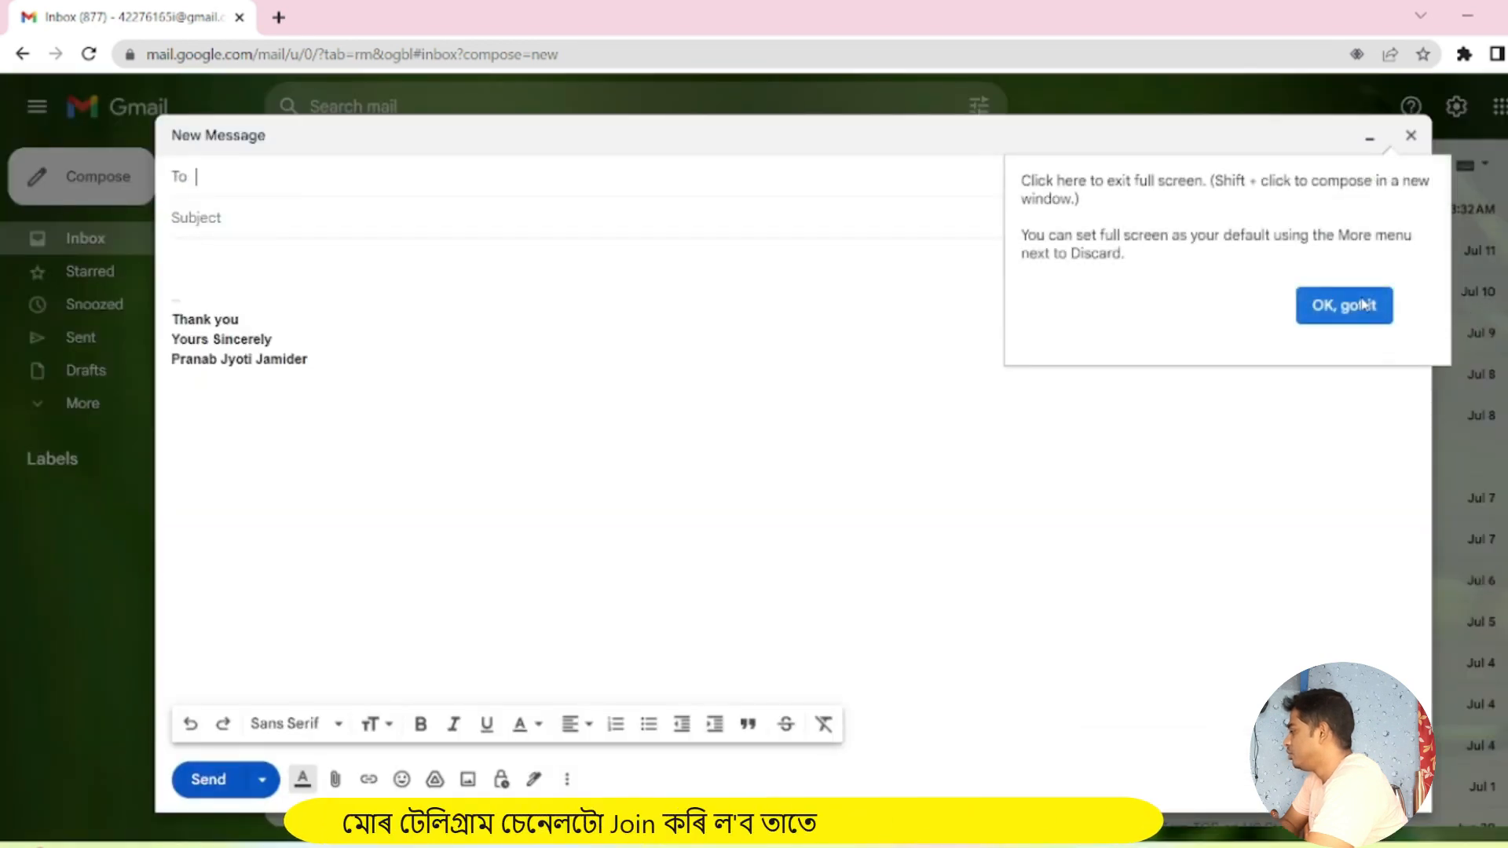
left_click(1343, 305)
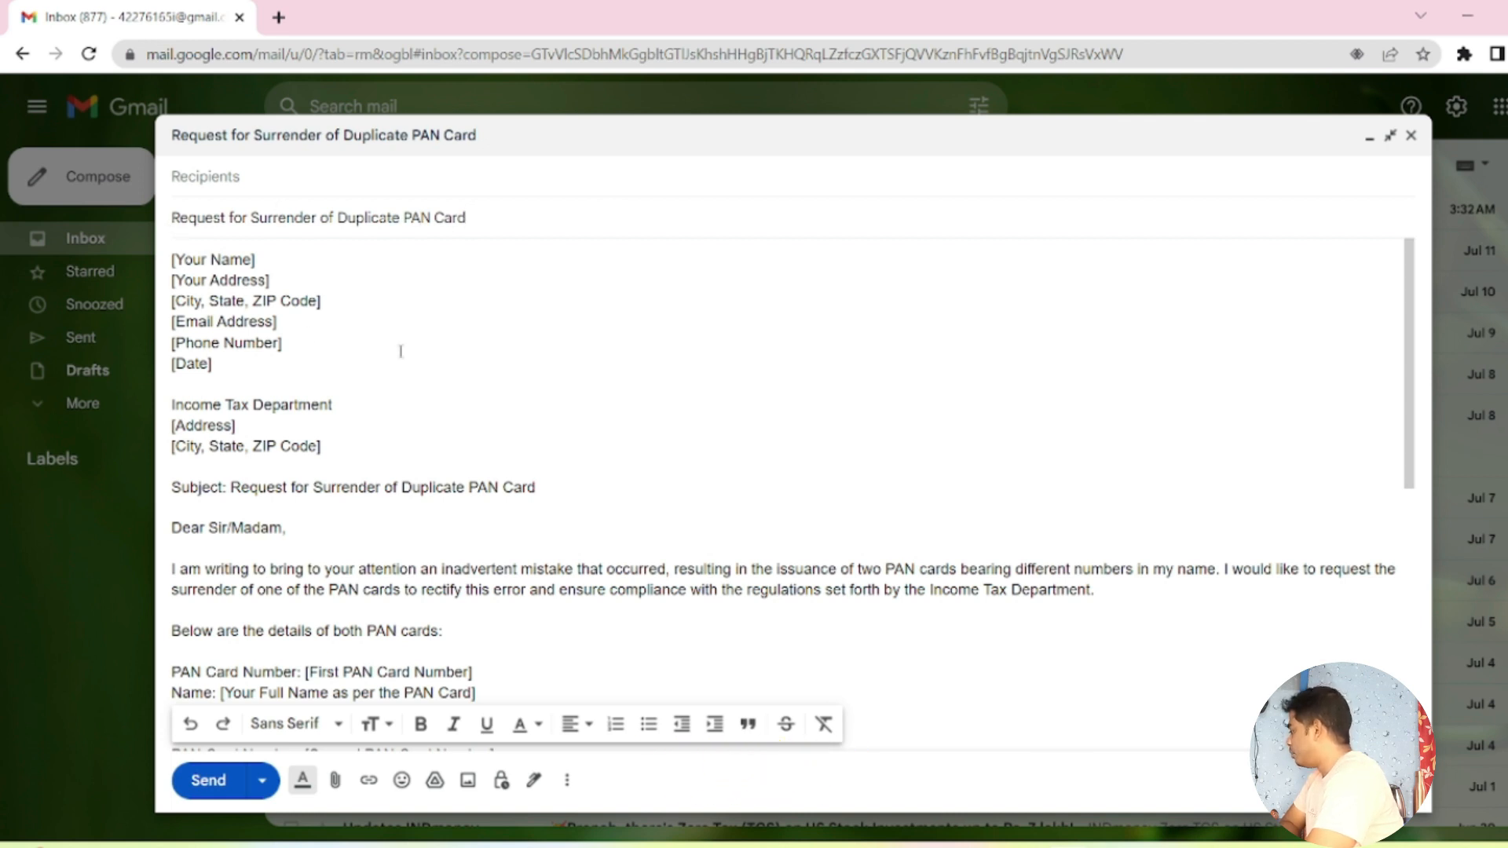
scroll("down", 3)
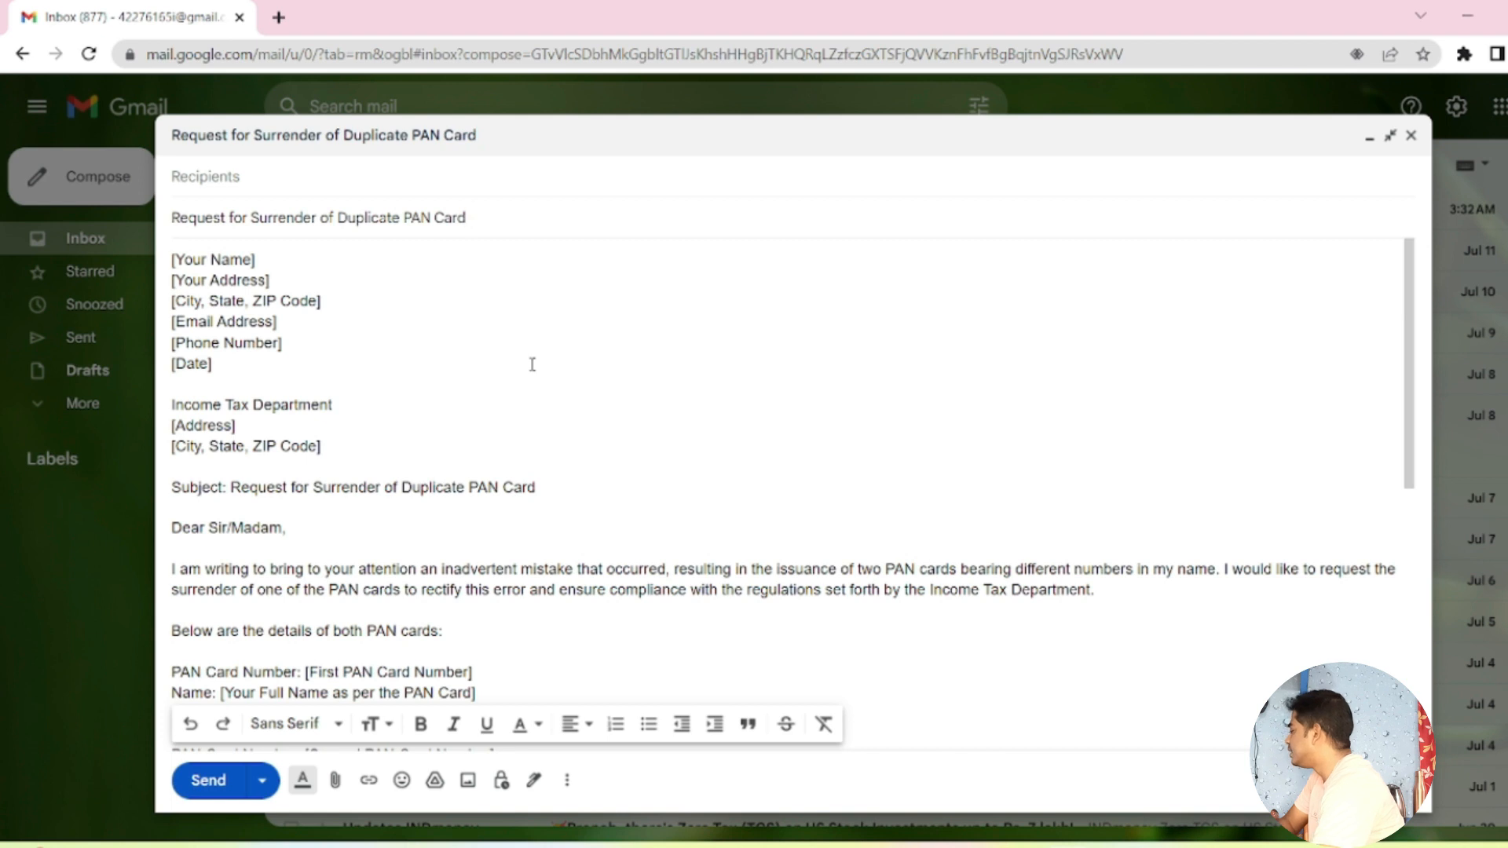
left_click_drag(277, 260, 534, 487)
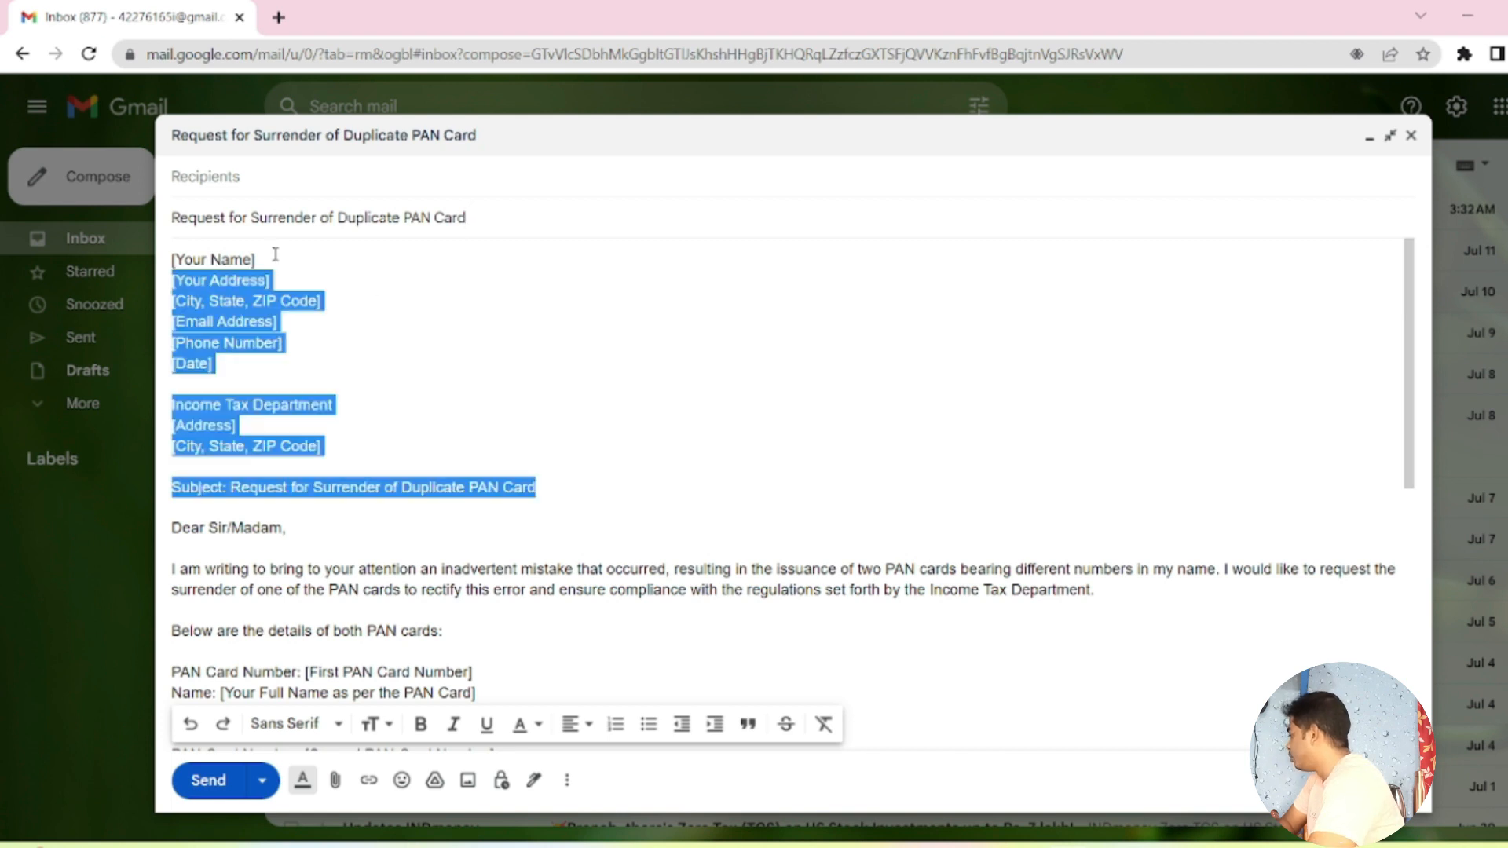
left_click(217, 259)
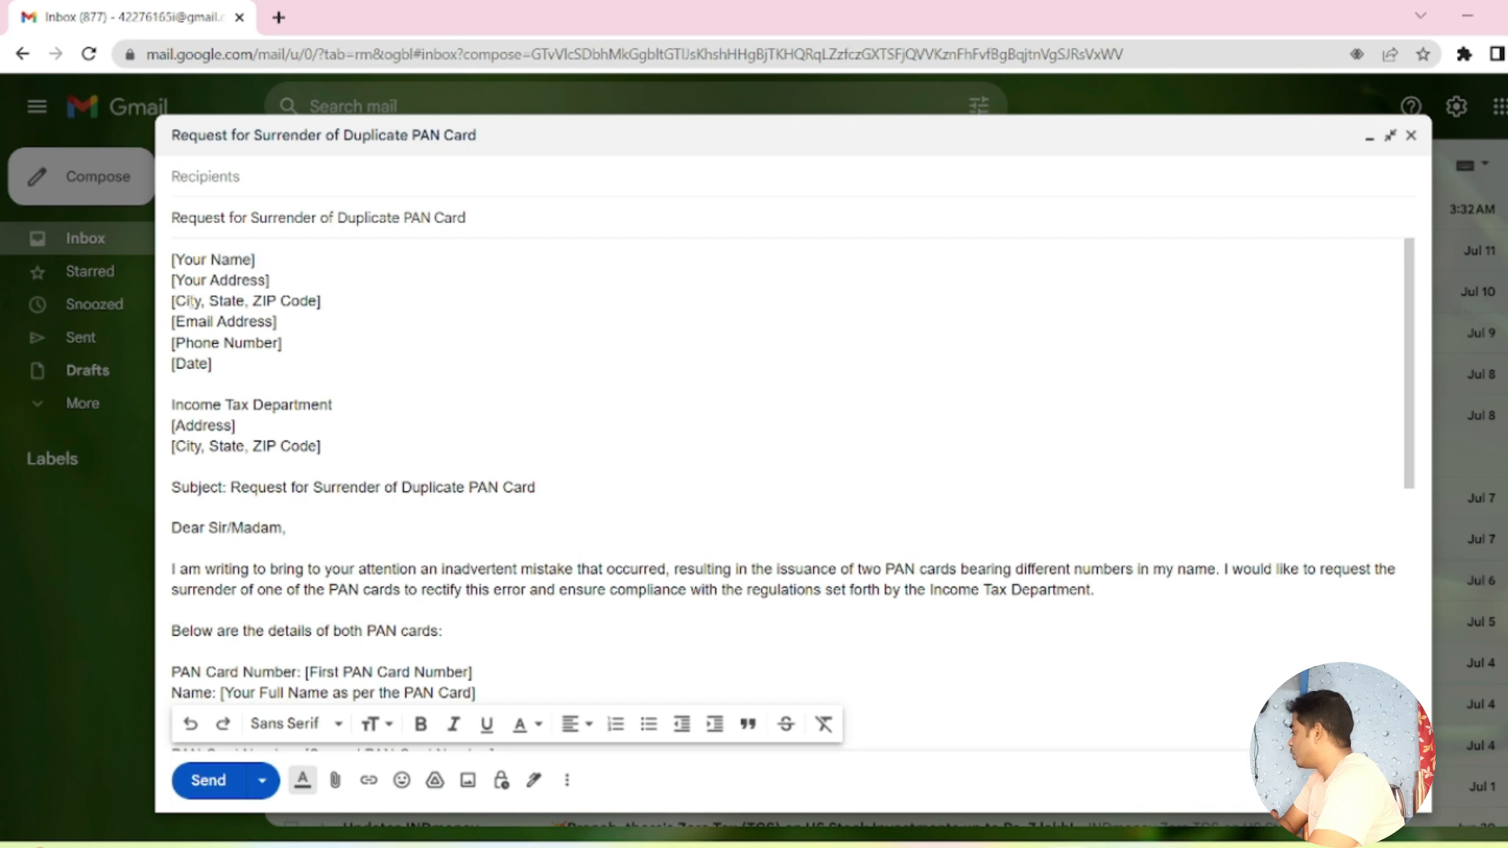
double_click(245, 301)
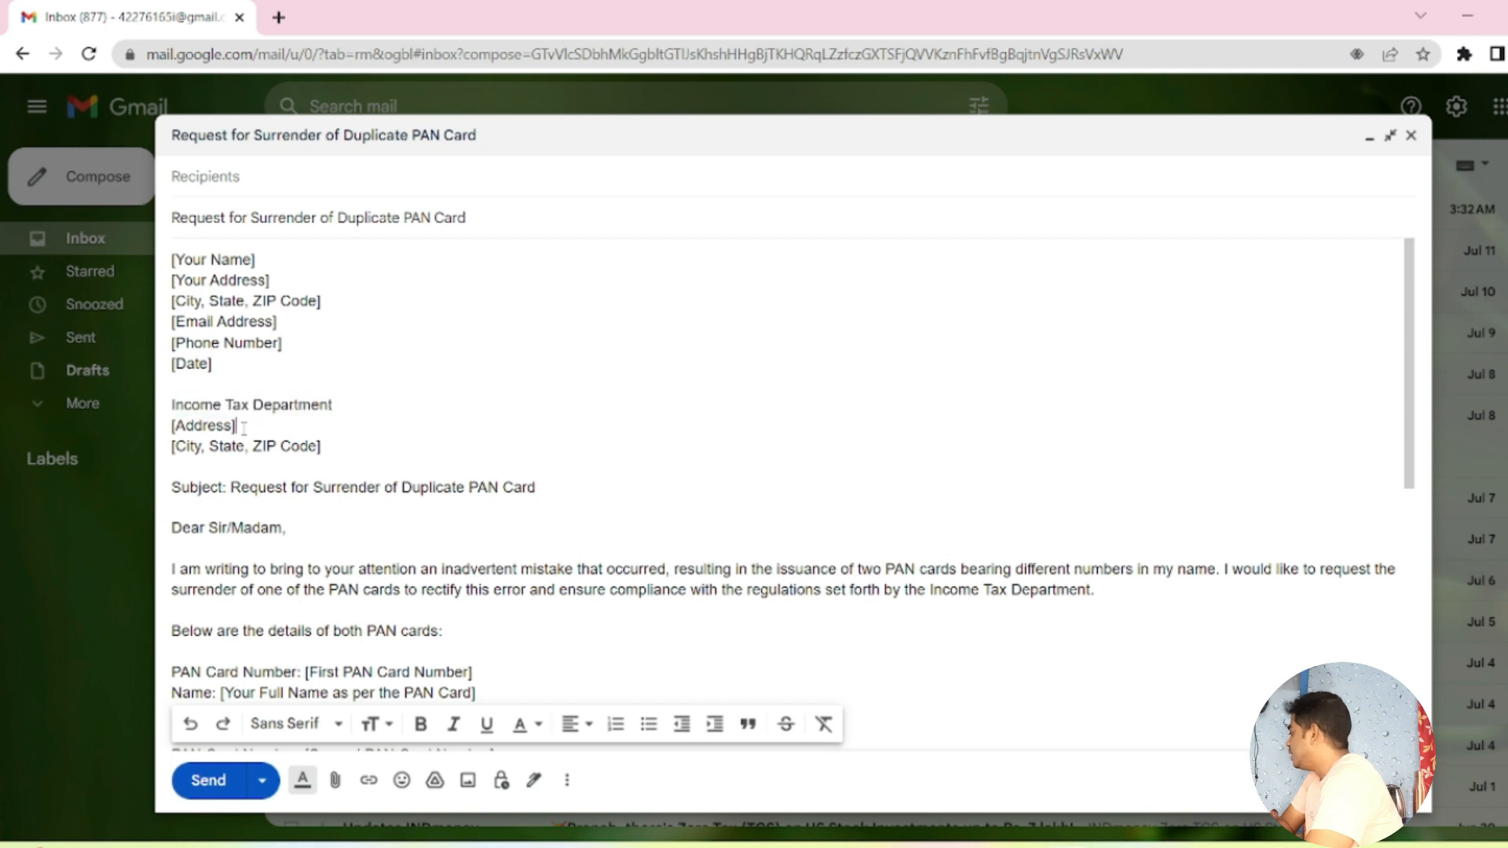
double_click(251, 403)
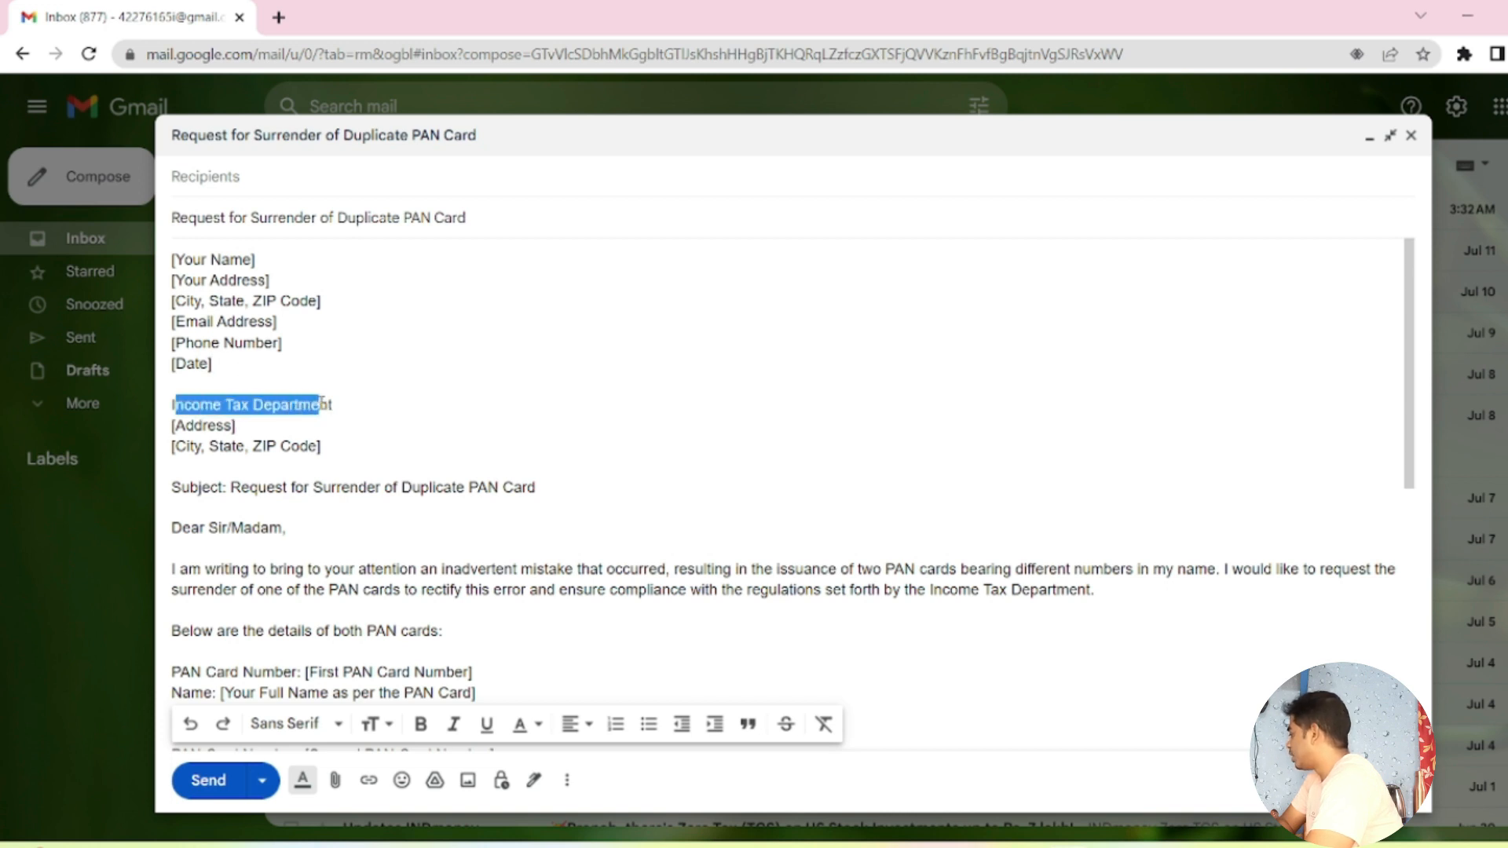
double_click(203, 426)
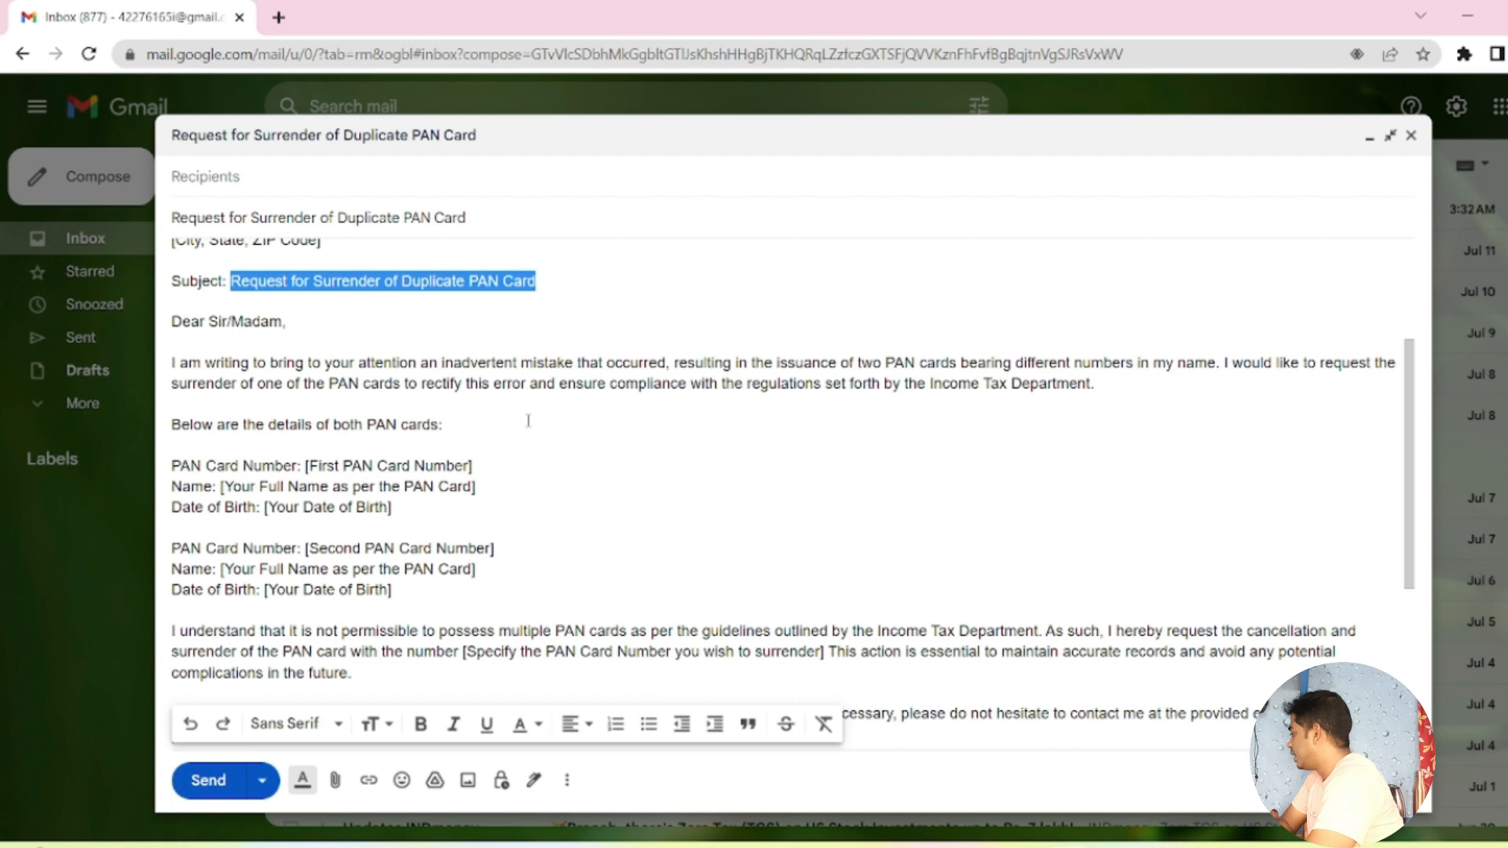
left_click(325, 362)
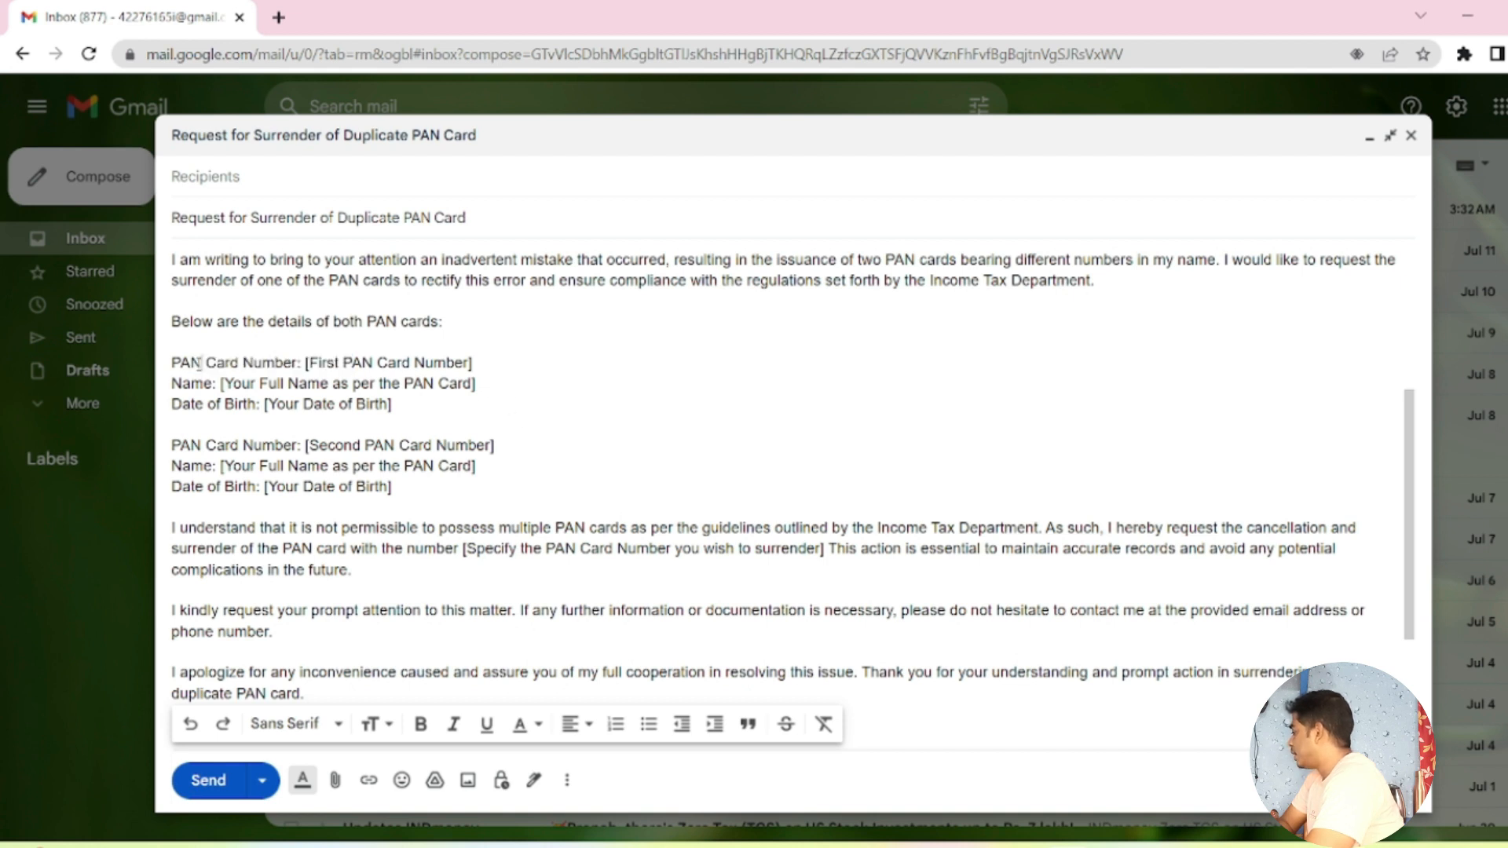
double_click(236, 363)
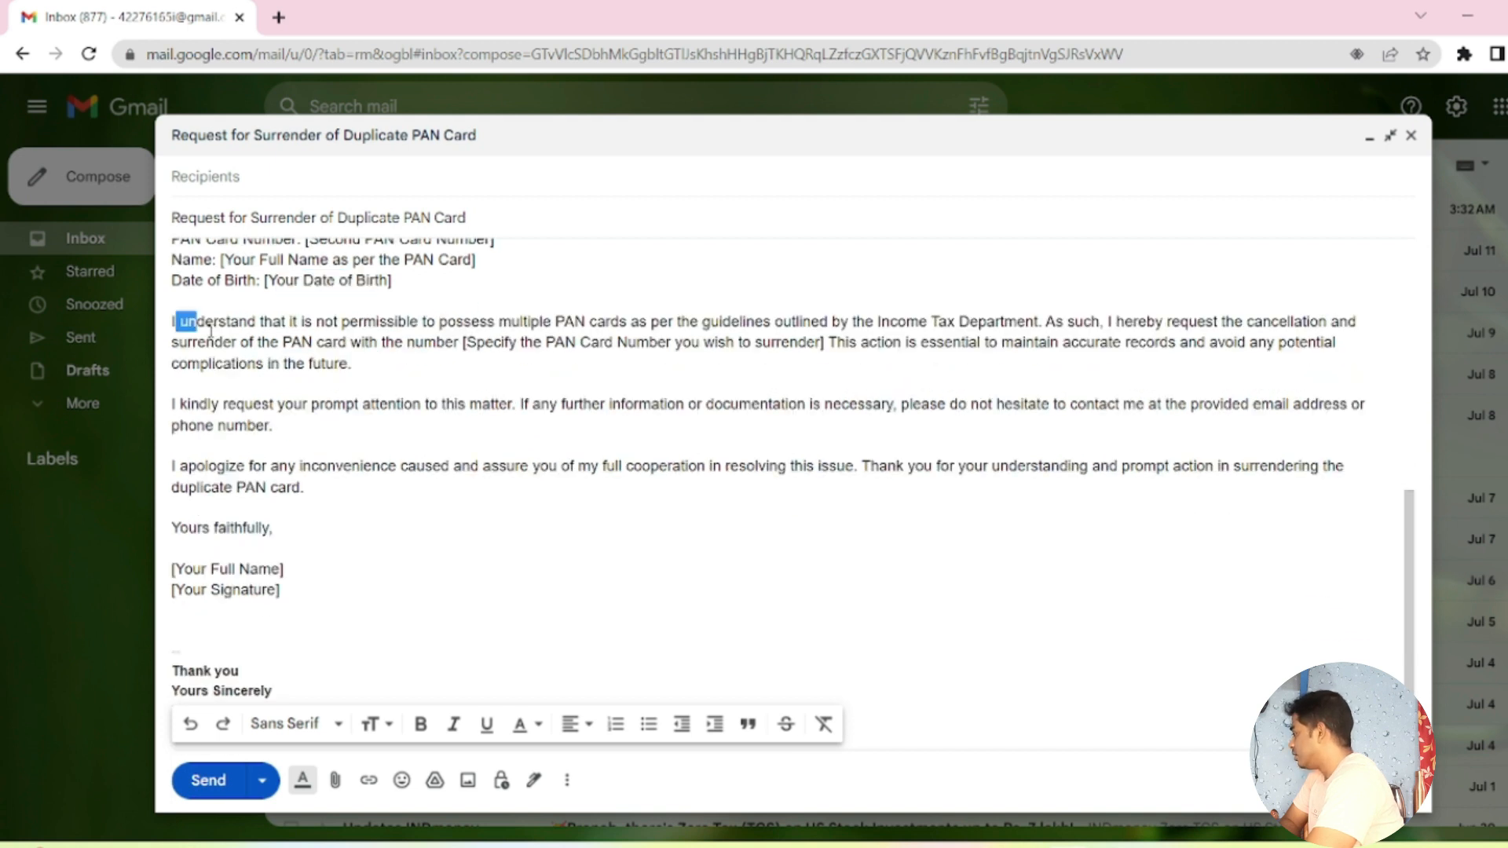
left_click_drag(178, 321, 350, 363)
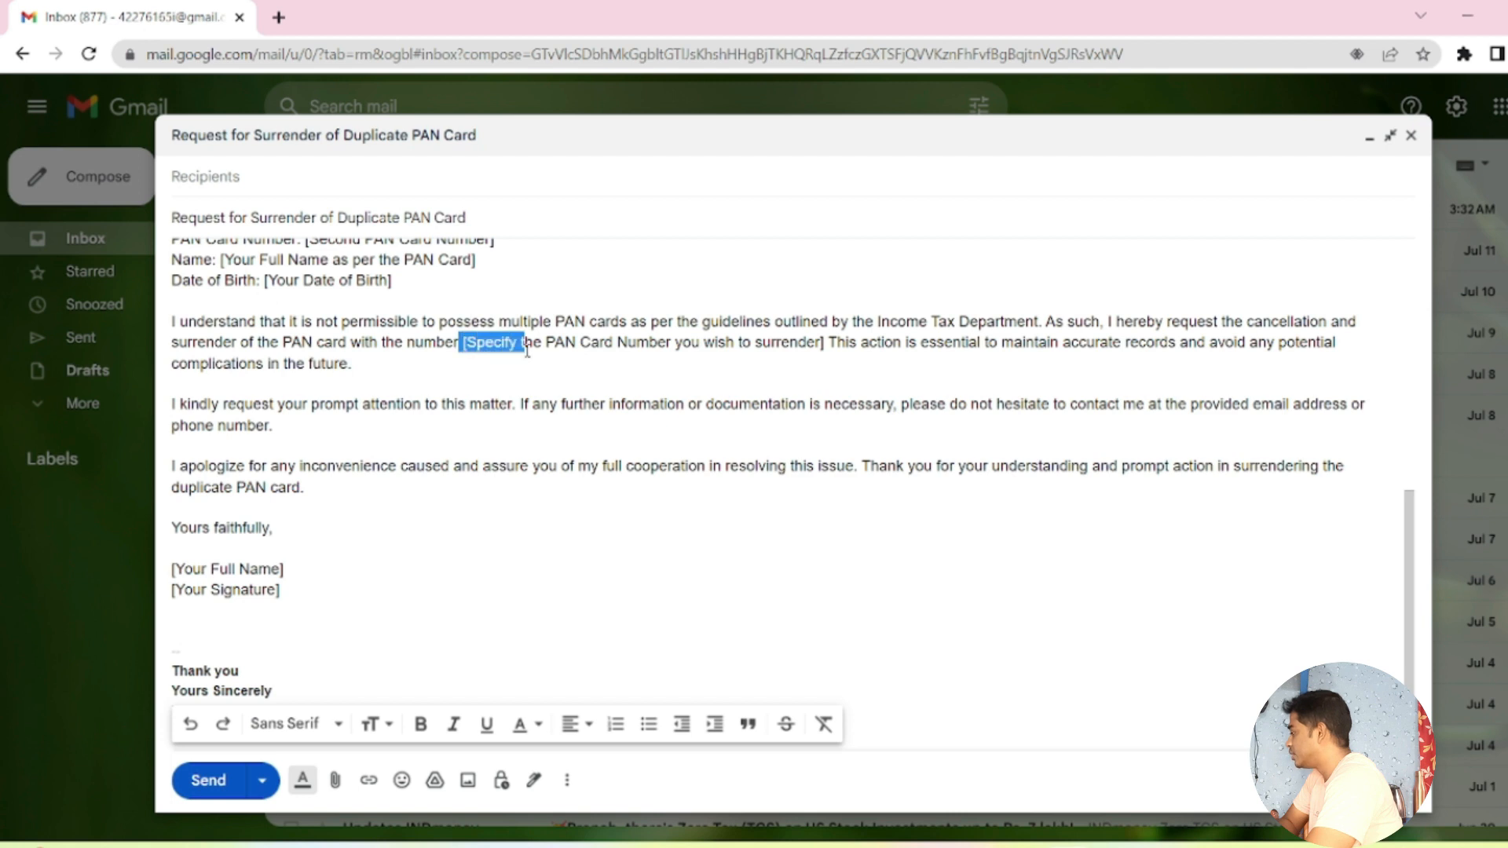
left_click_drag(516, 341, 824, 341)
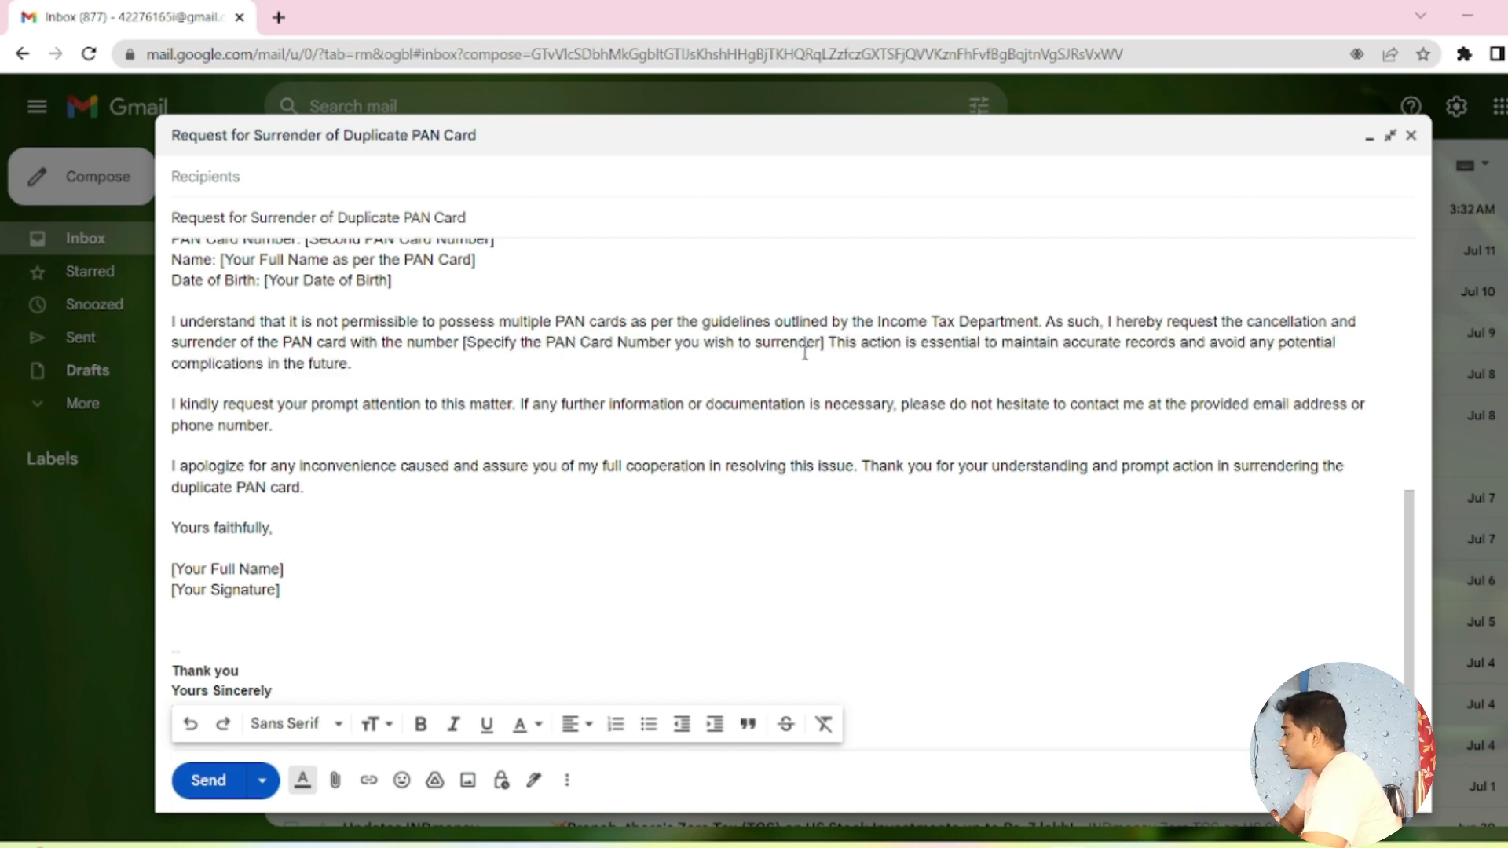
left_click_drag(685, 341, 820, 341)
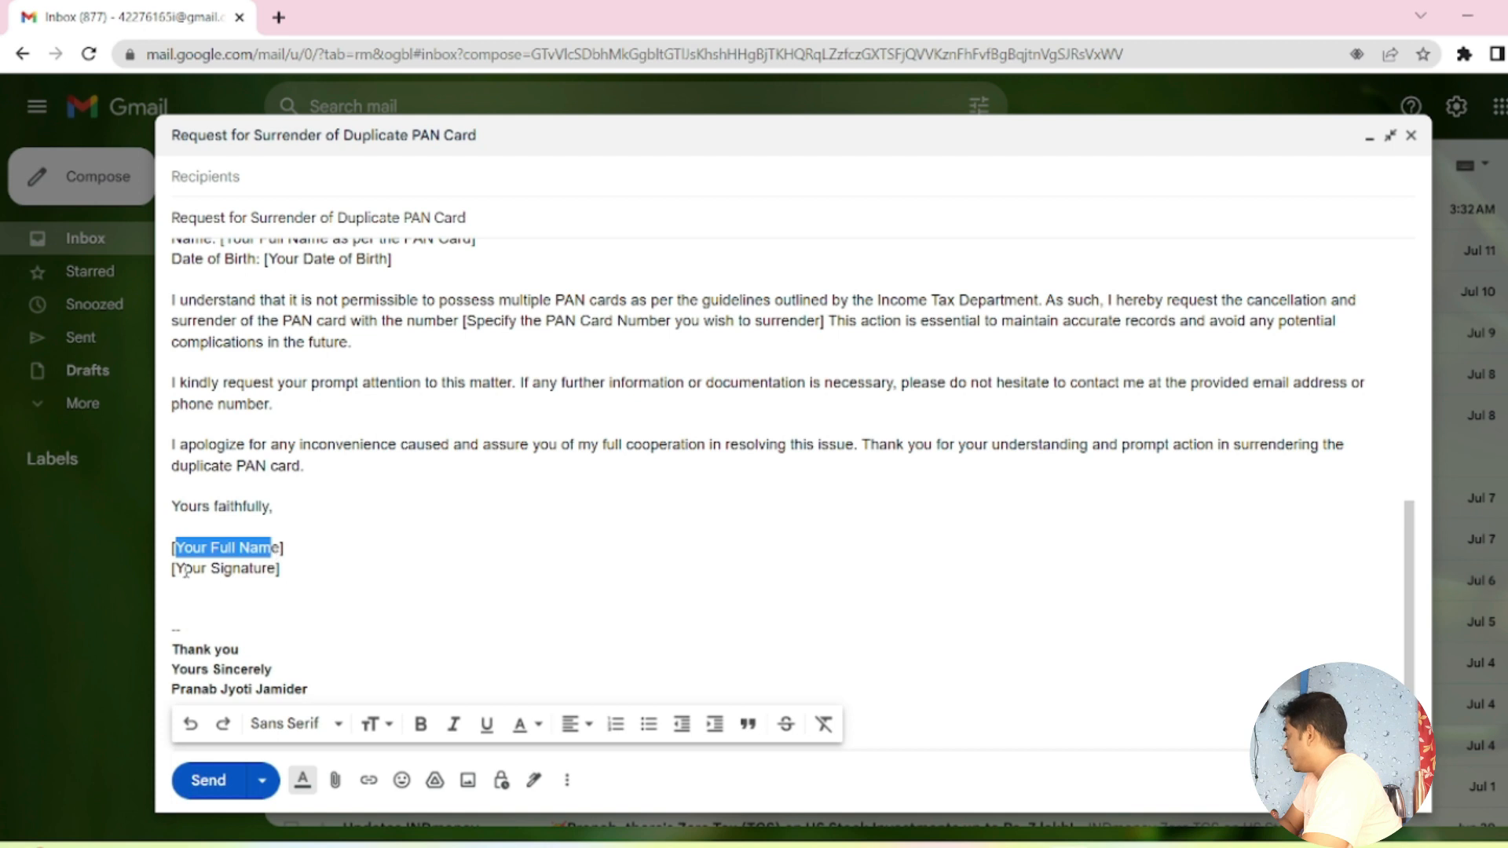
double_click(225, 569)
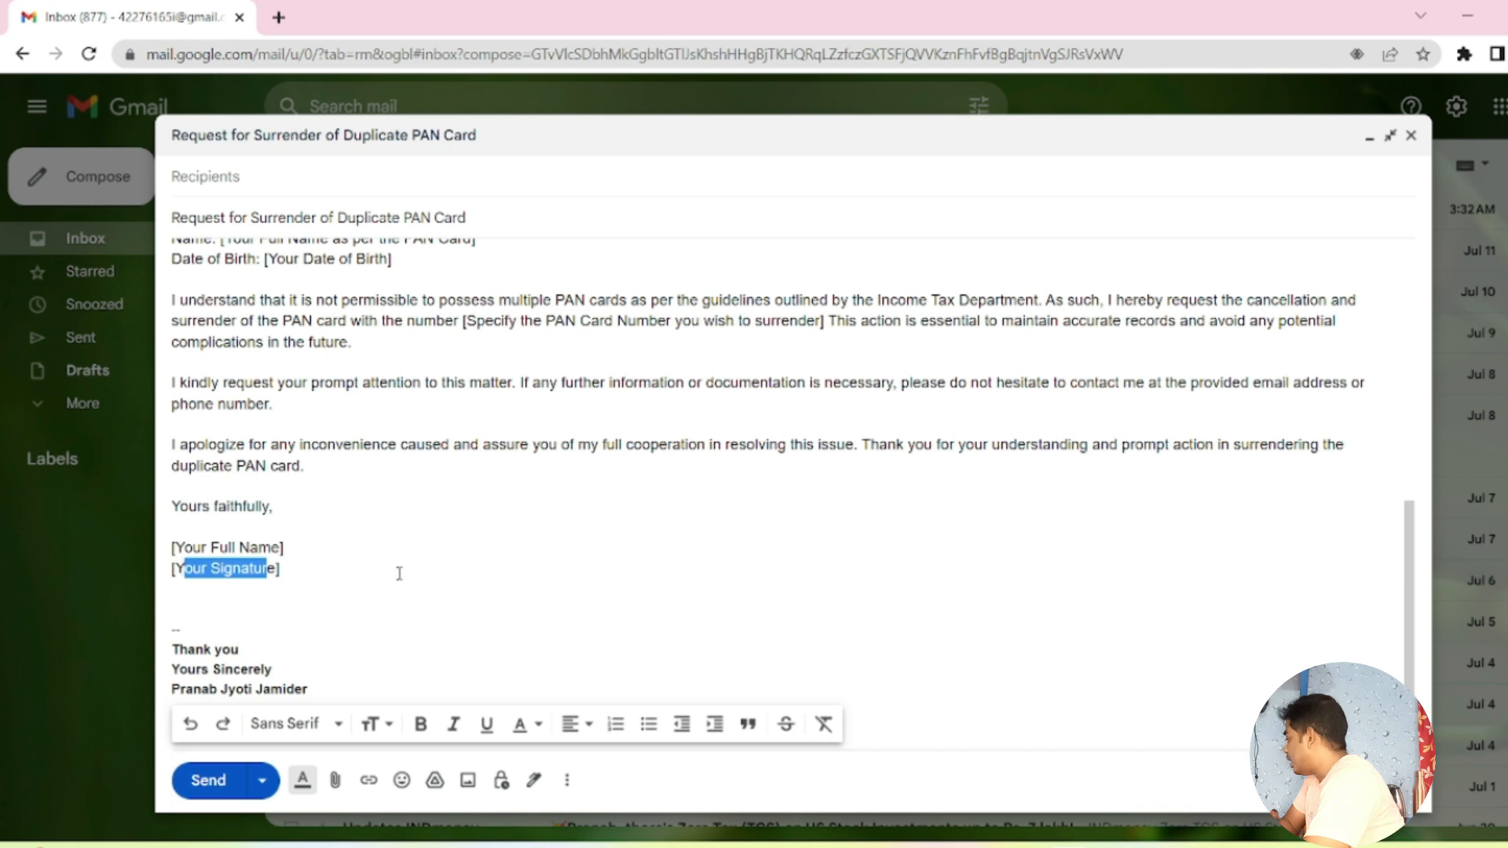
mouse_move(331, 789)
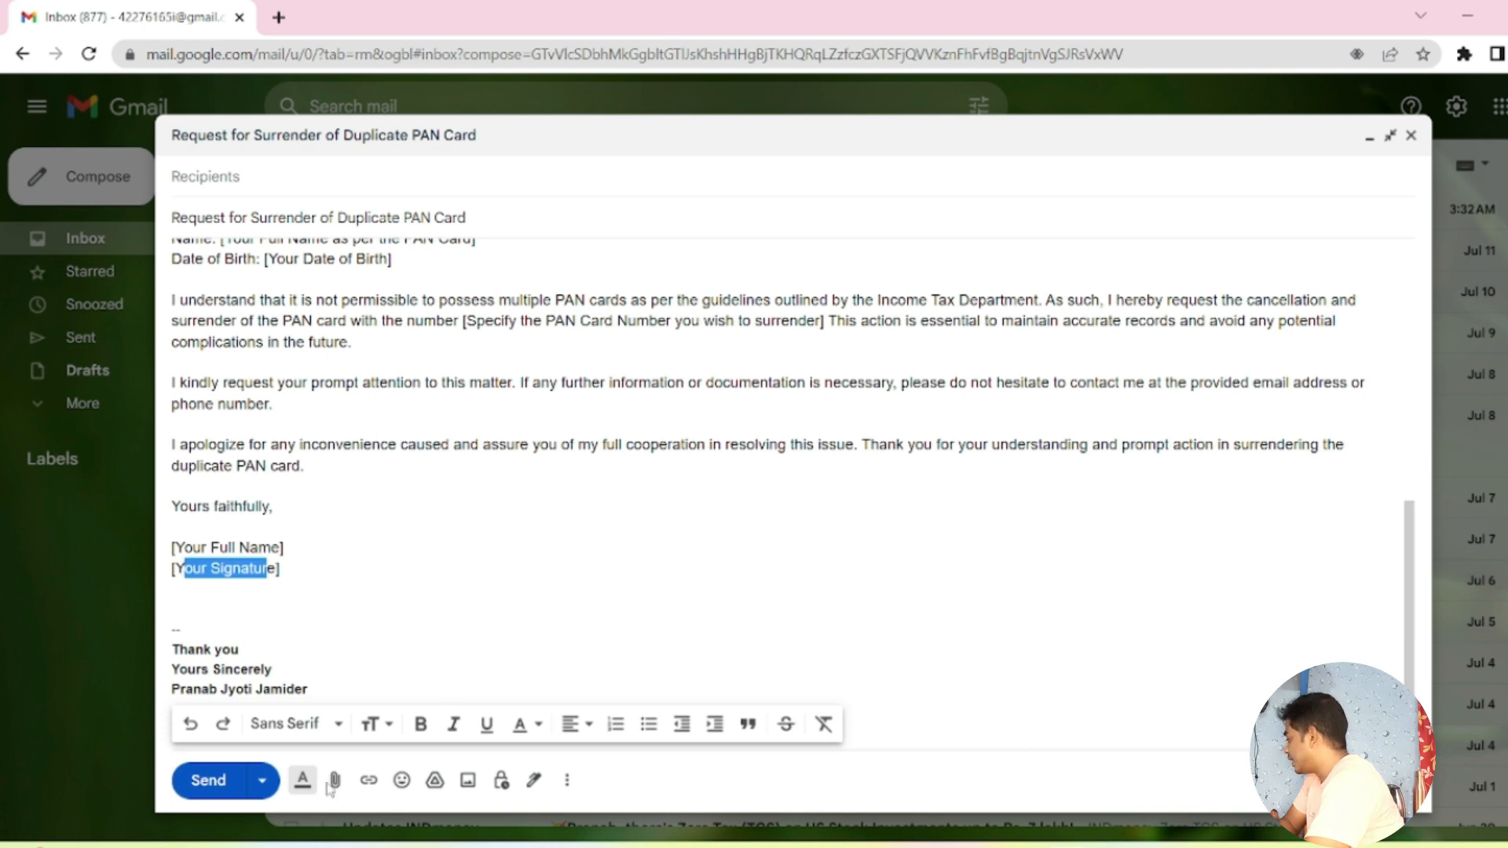
left_click(334, 781)
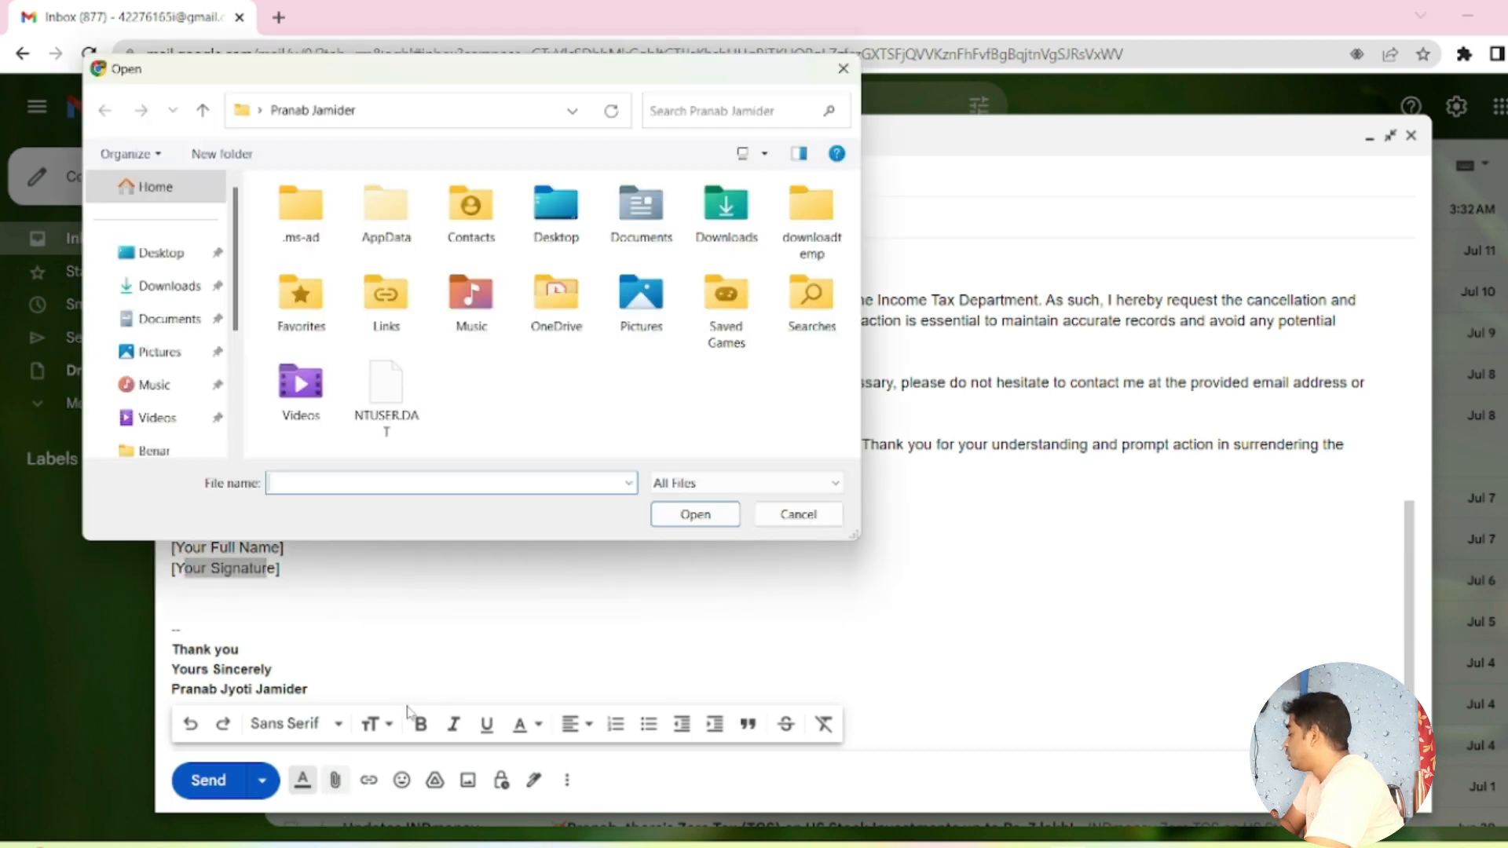
left_click(385, 207)
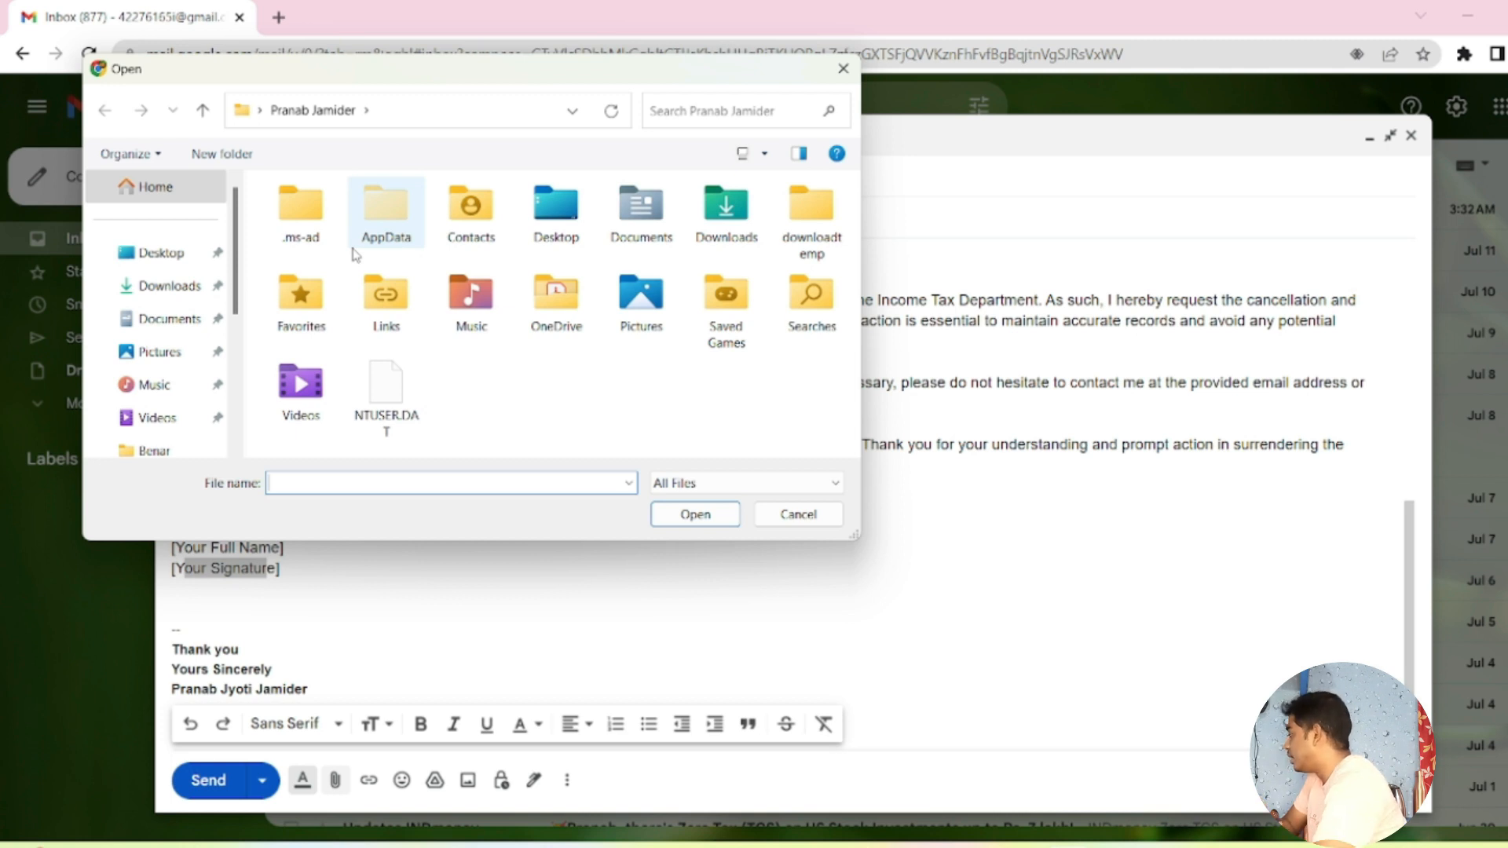
left_click(796, 515)
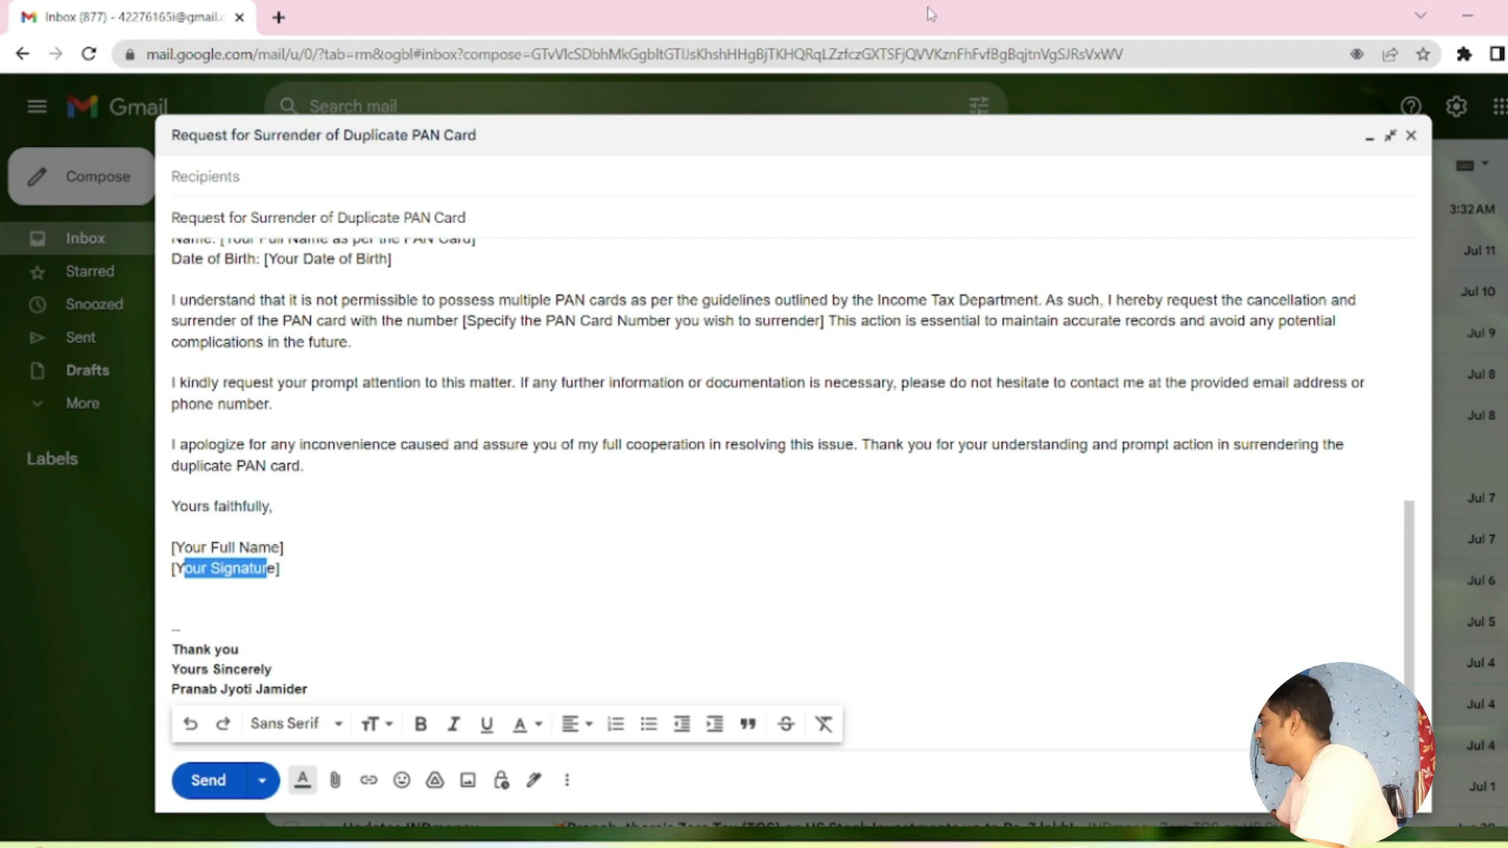
left_click(1411, 135)
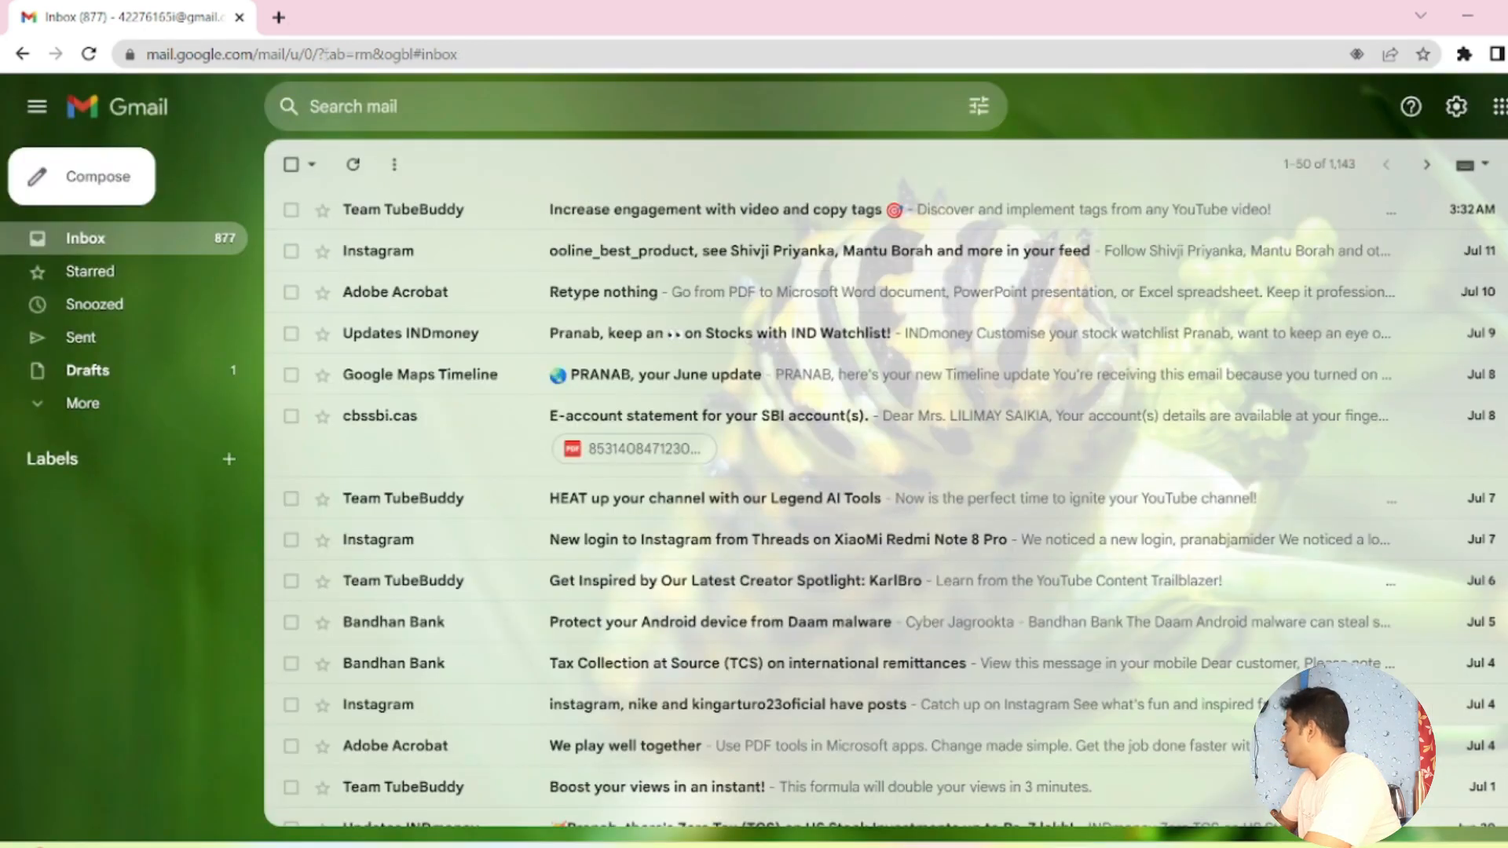
Reach incometax.gov.in in a new Chrome tab via the 'itr' address-bar suggestion
left_click(278, 17)
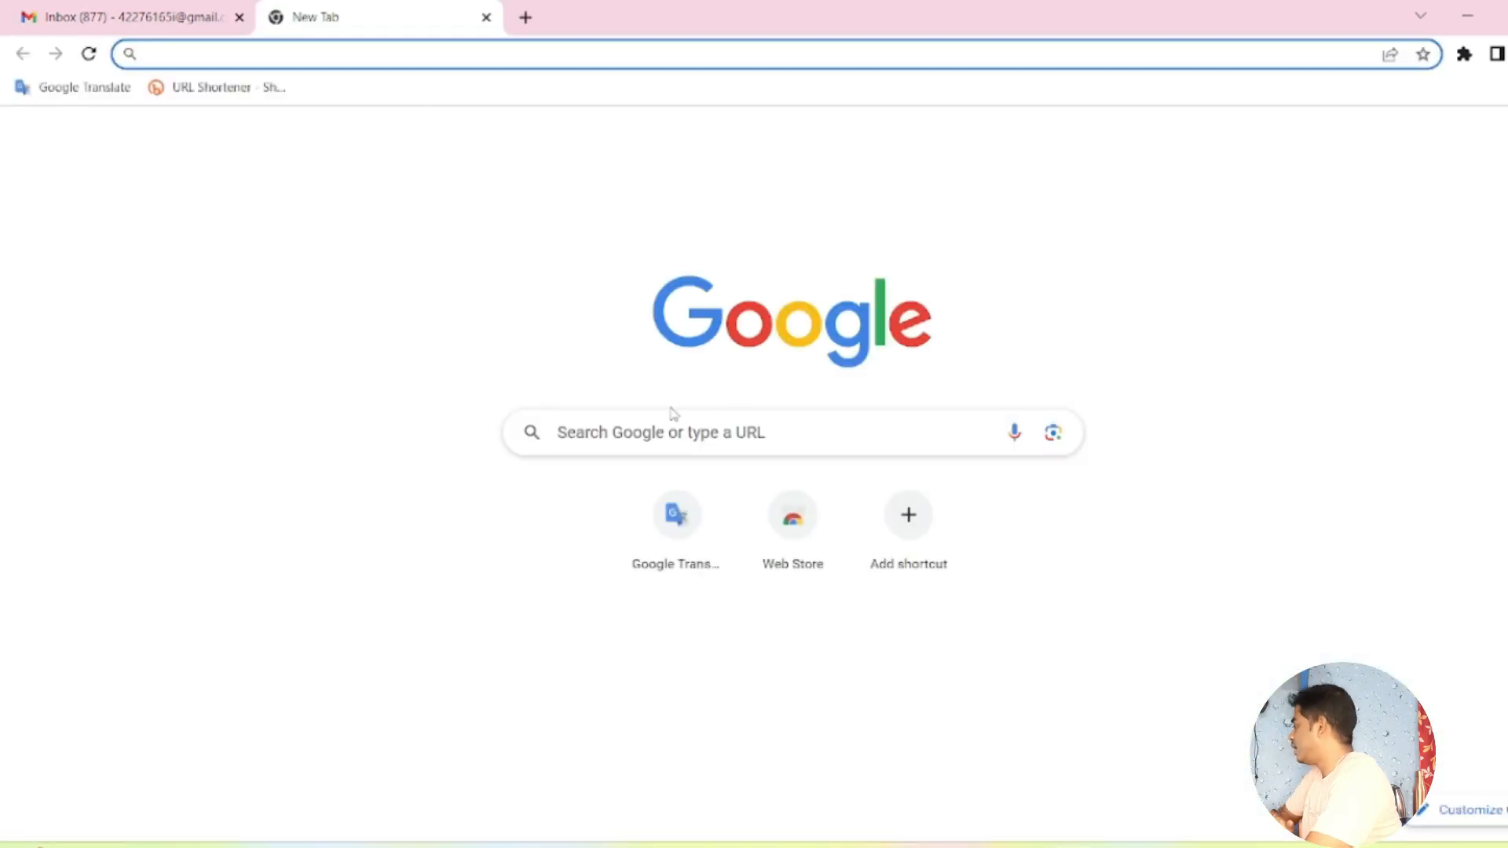
type("itr")
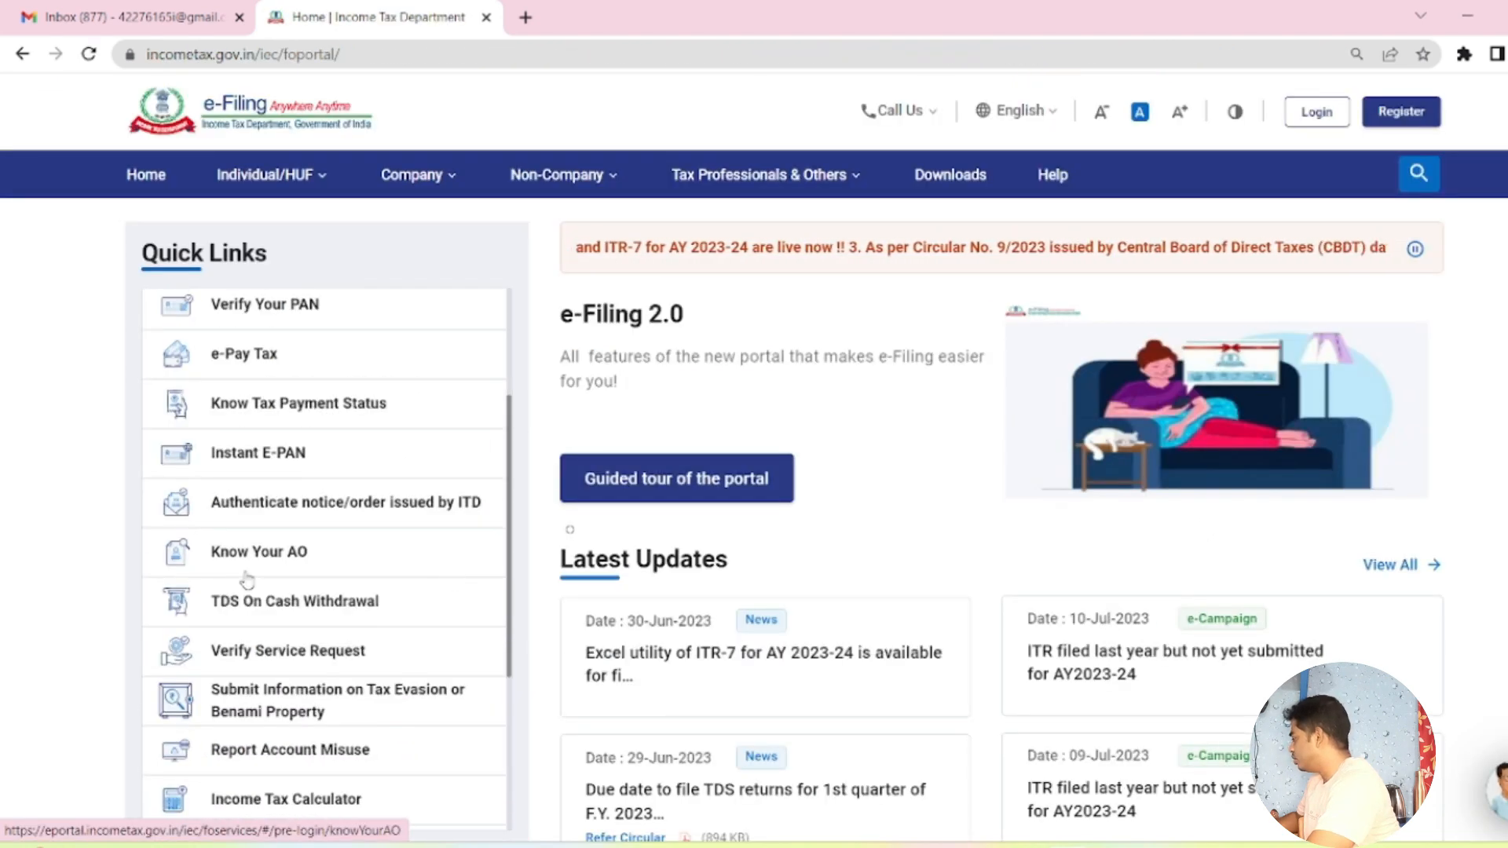
left_click(257, 551)
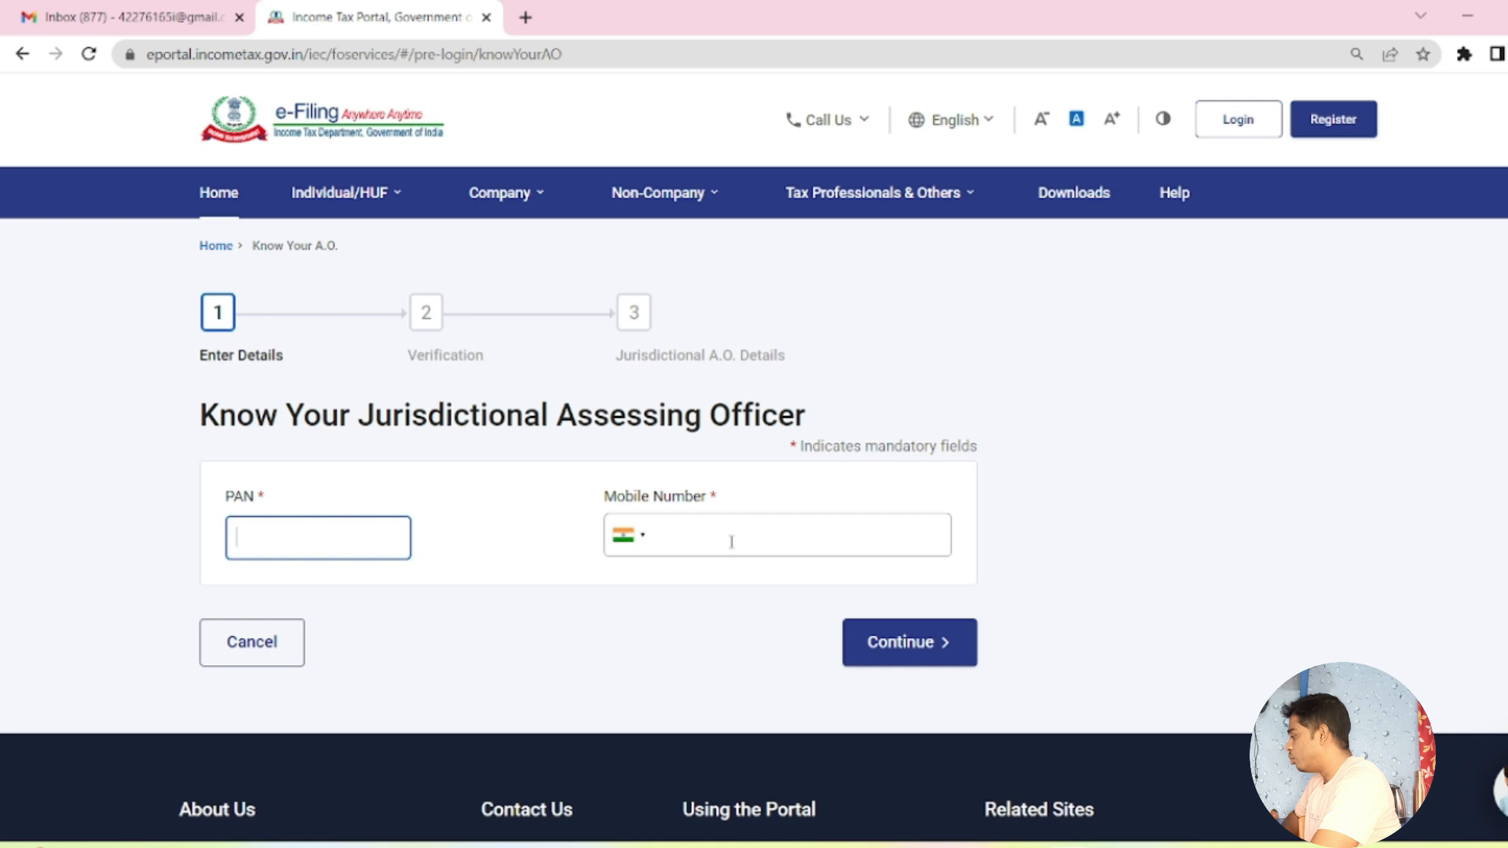
left_click(907, 641)
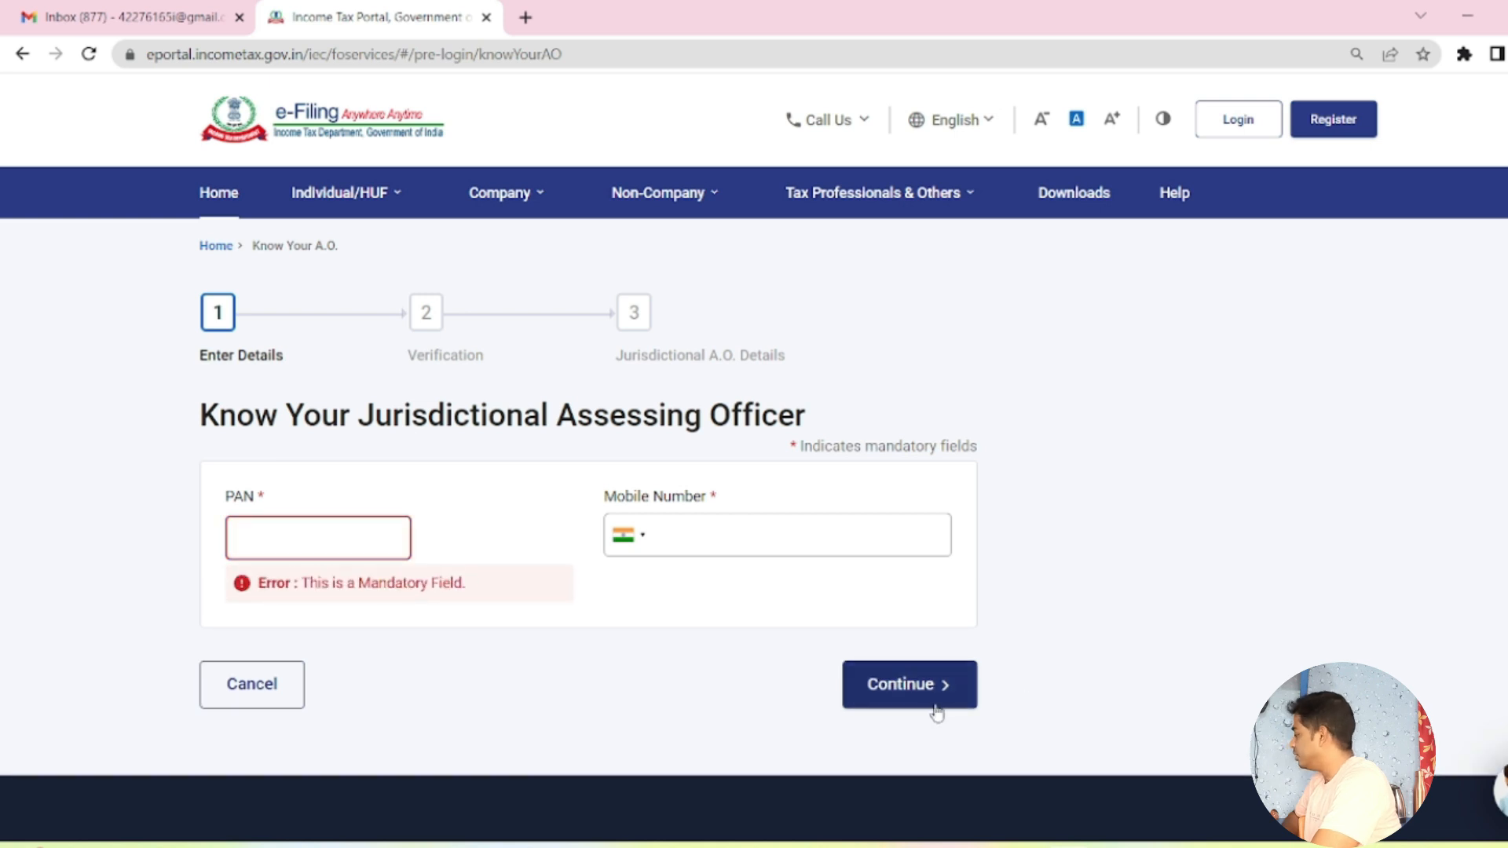
left_click(906, 683)
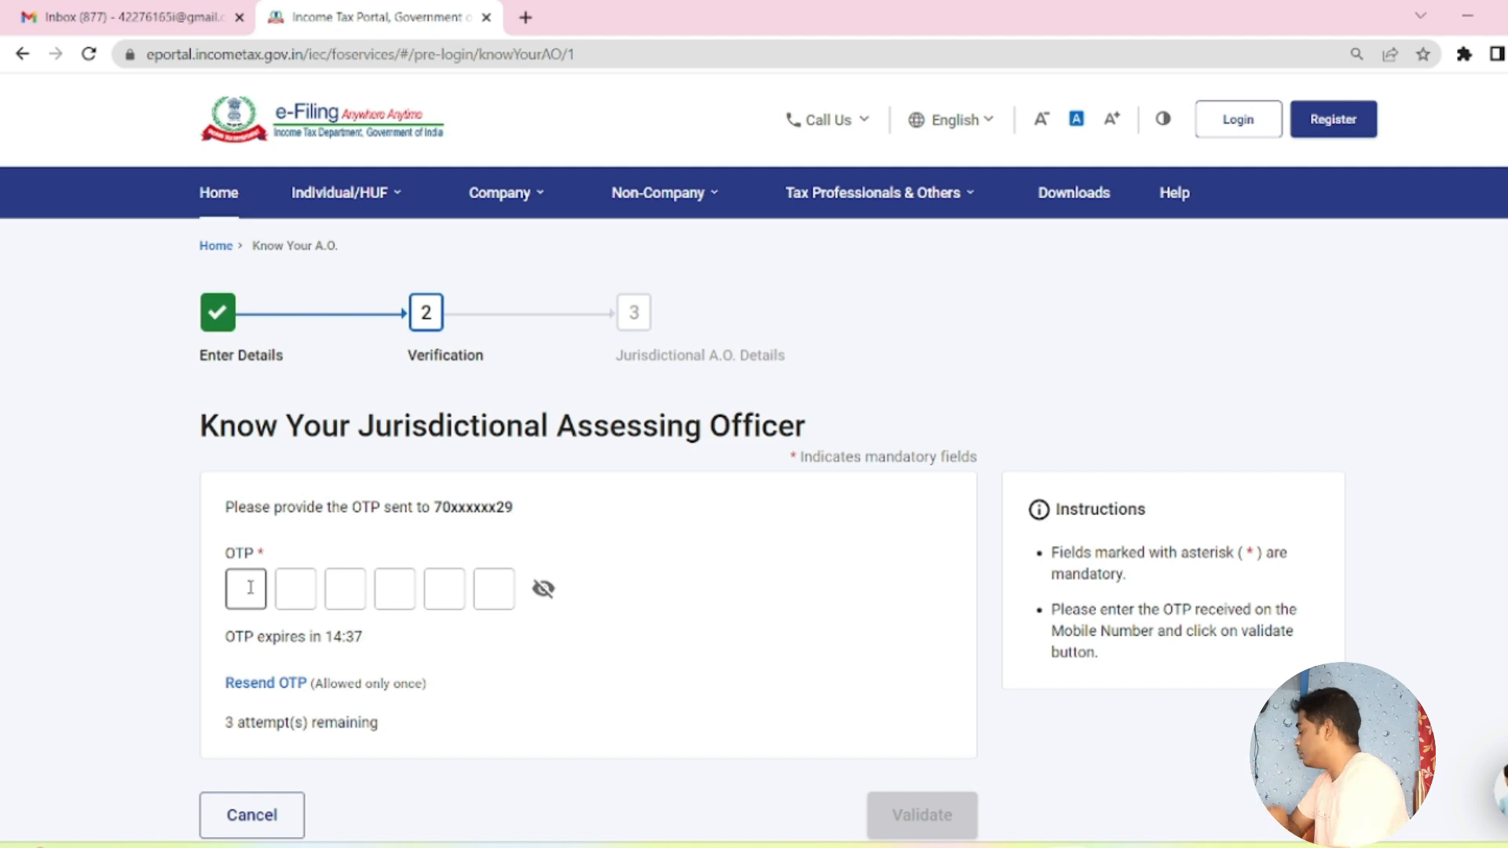
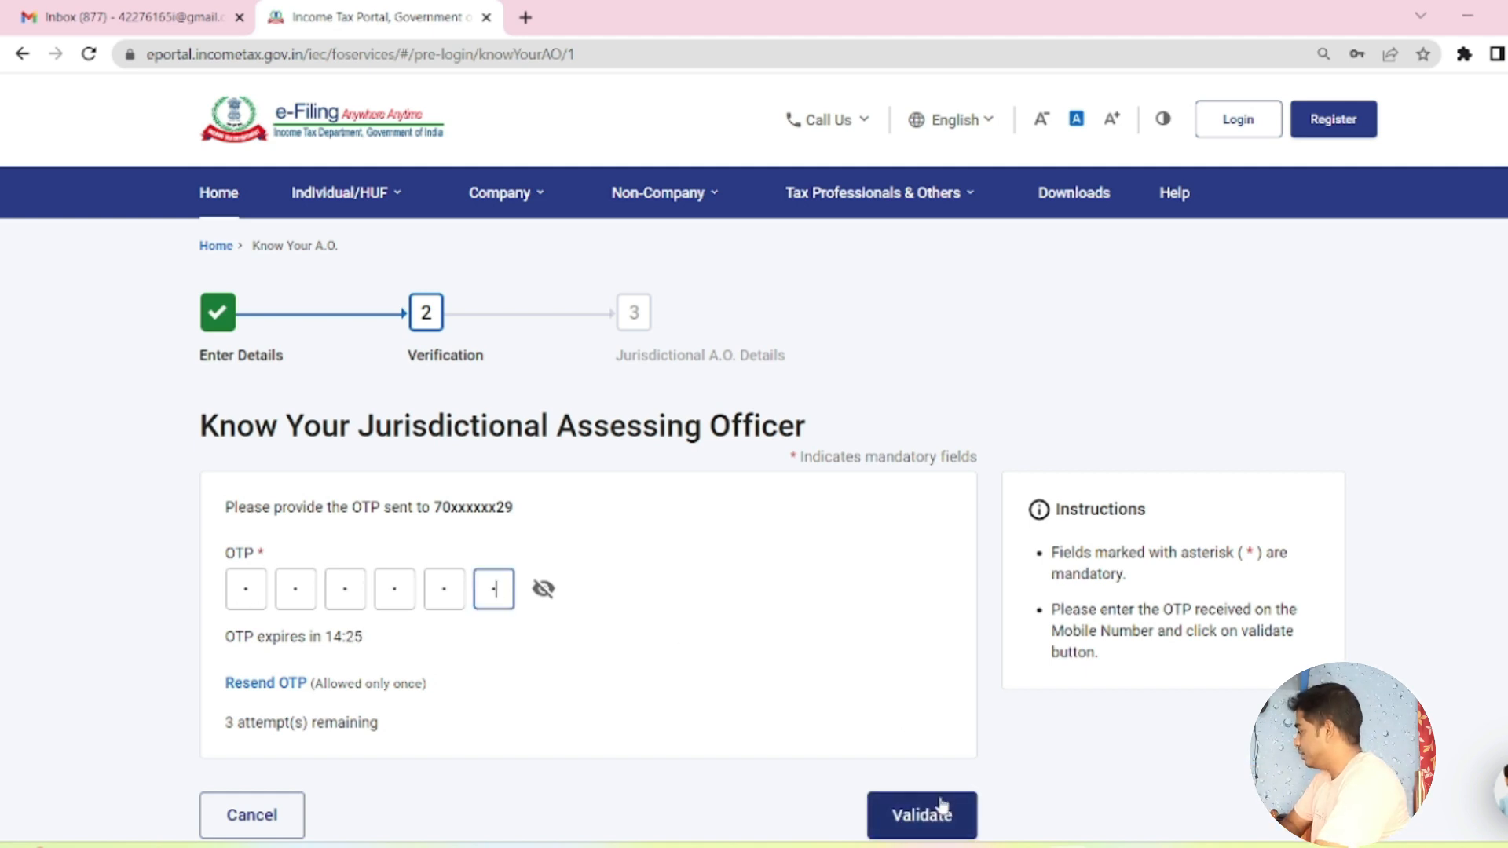
left_click(921, 816)
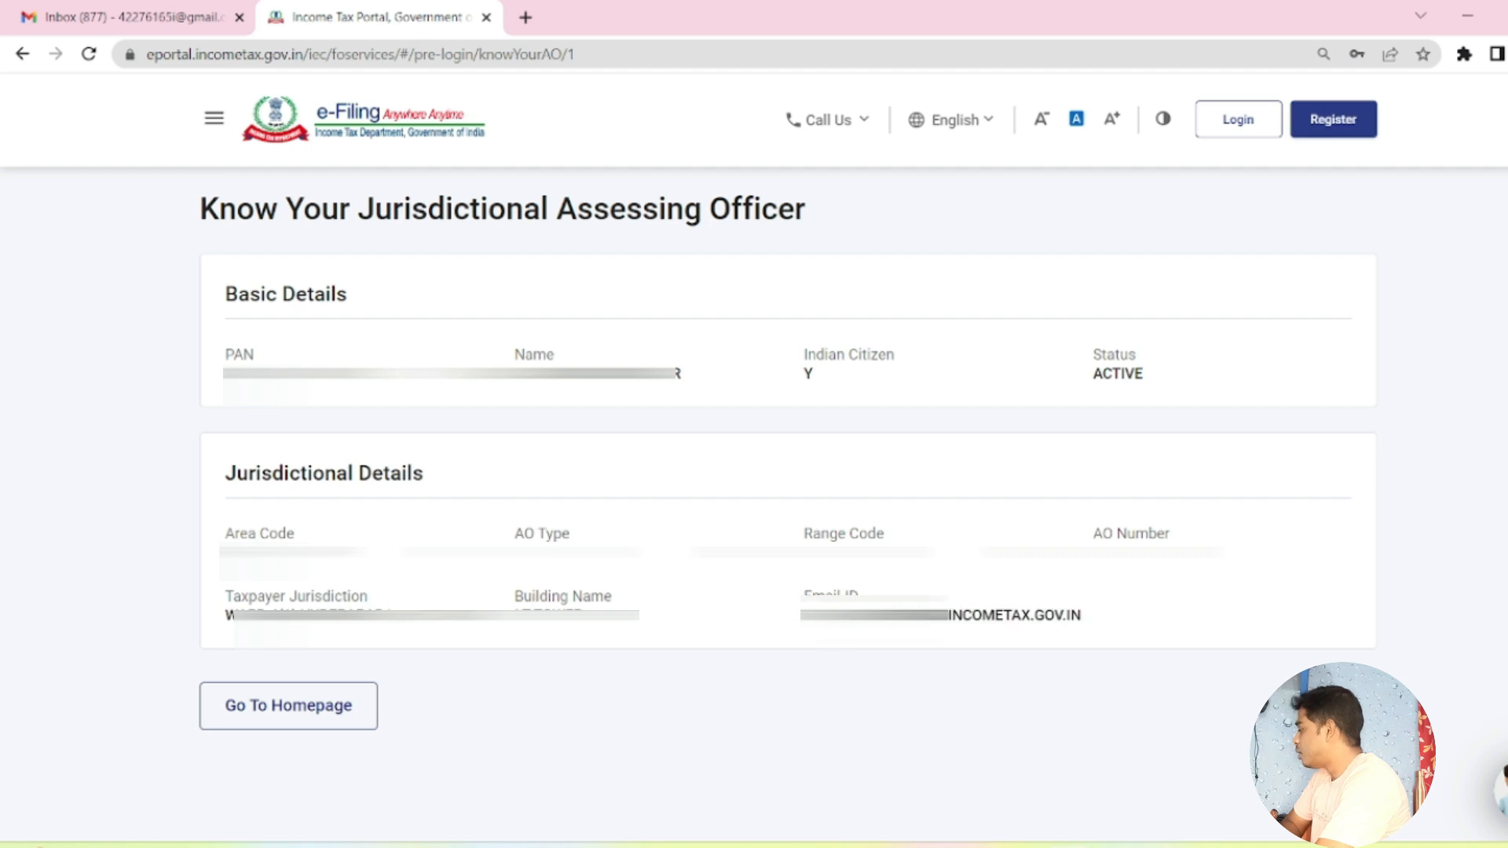
Copy the Assessing Officer's Email ID value and return to the Gmail inbox
left_click_drag(801, 616, 1081, 616)
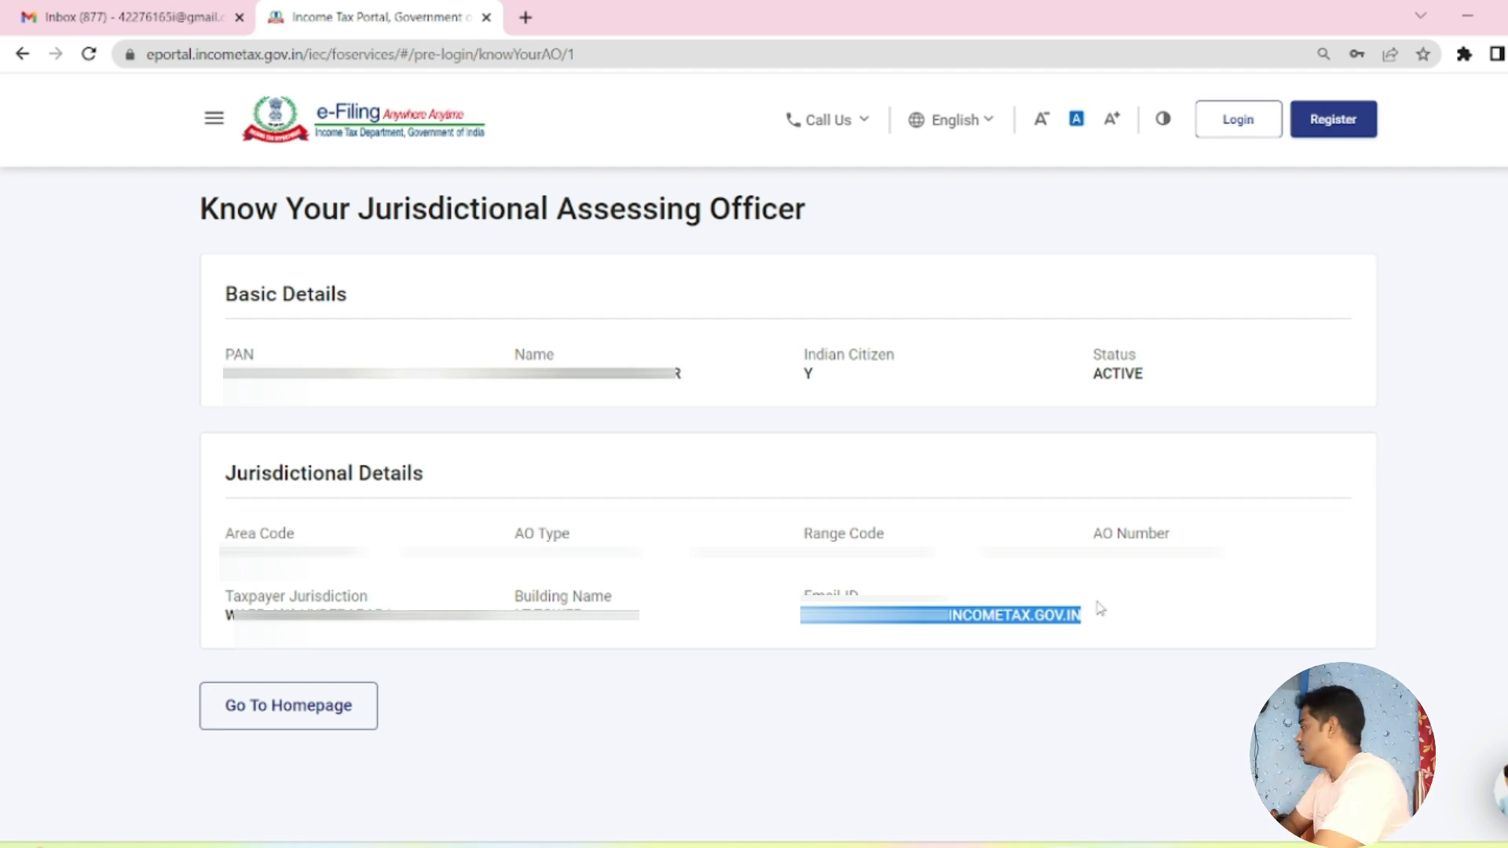
mouse_move(1055, 807)
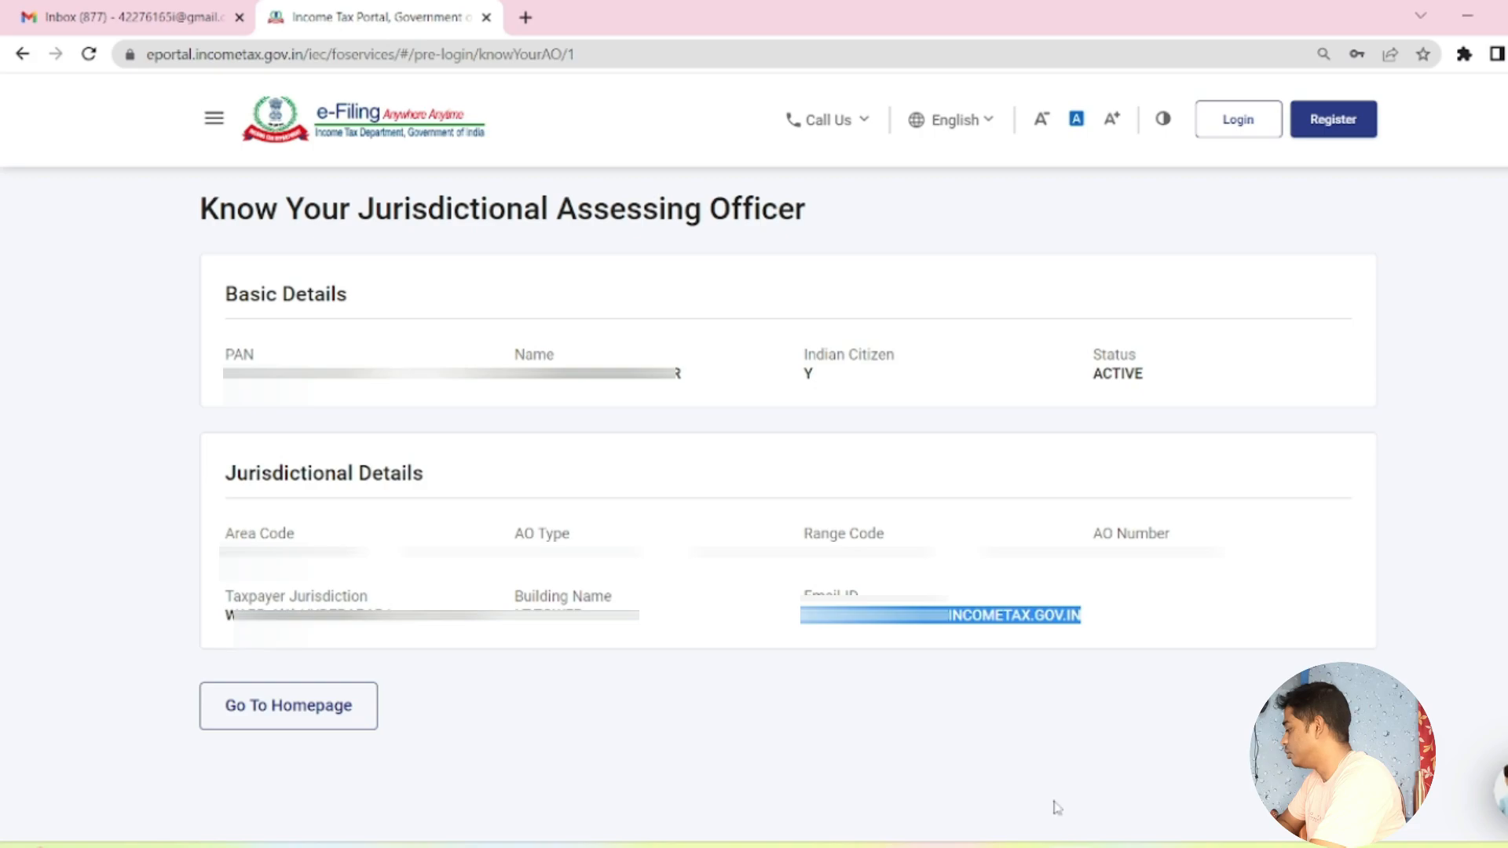
left_click(131, 18)
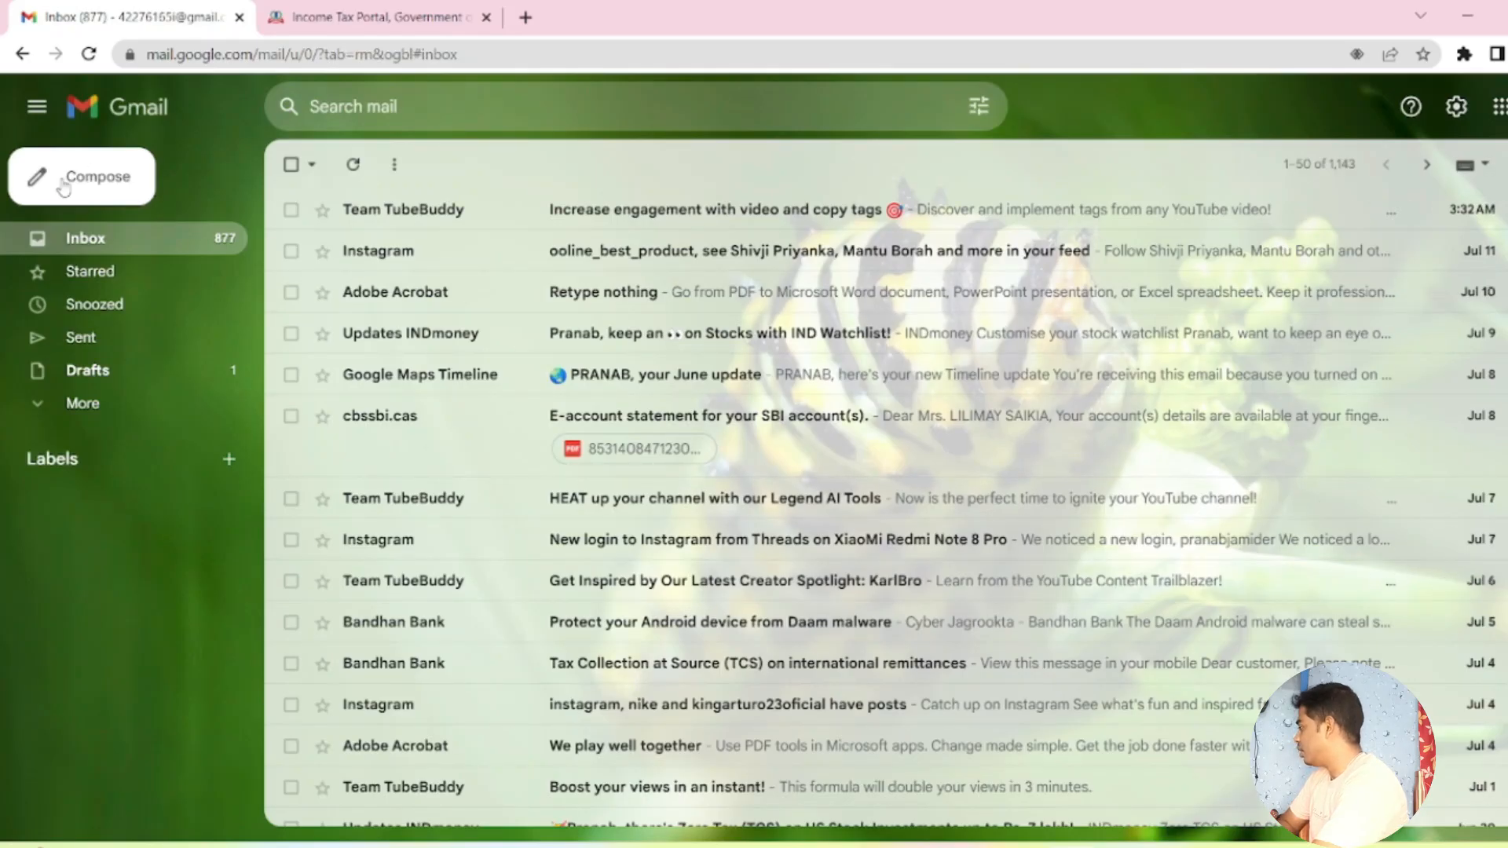
Draft a new email with subject 'Request for Surrender of Duplicate PAN Card' and the full letter body
left_click(80, 176)
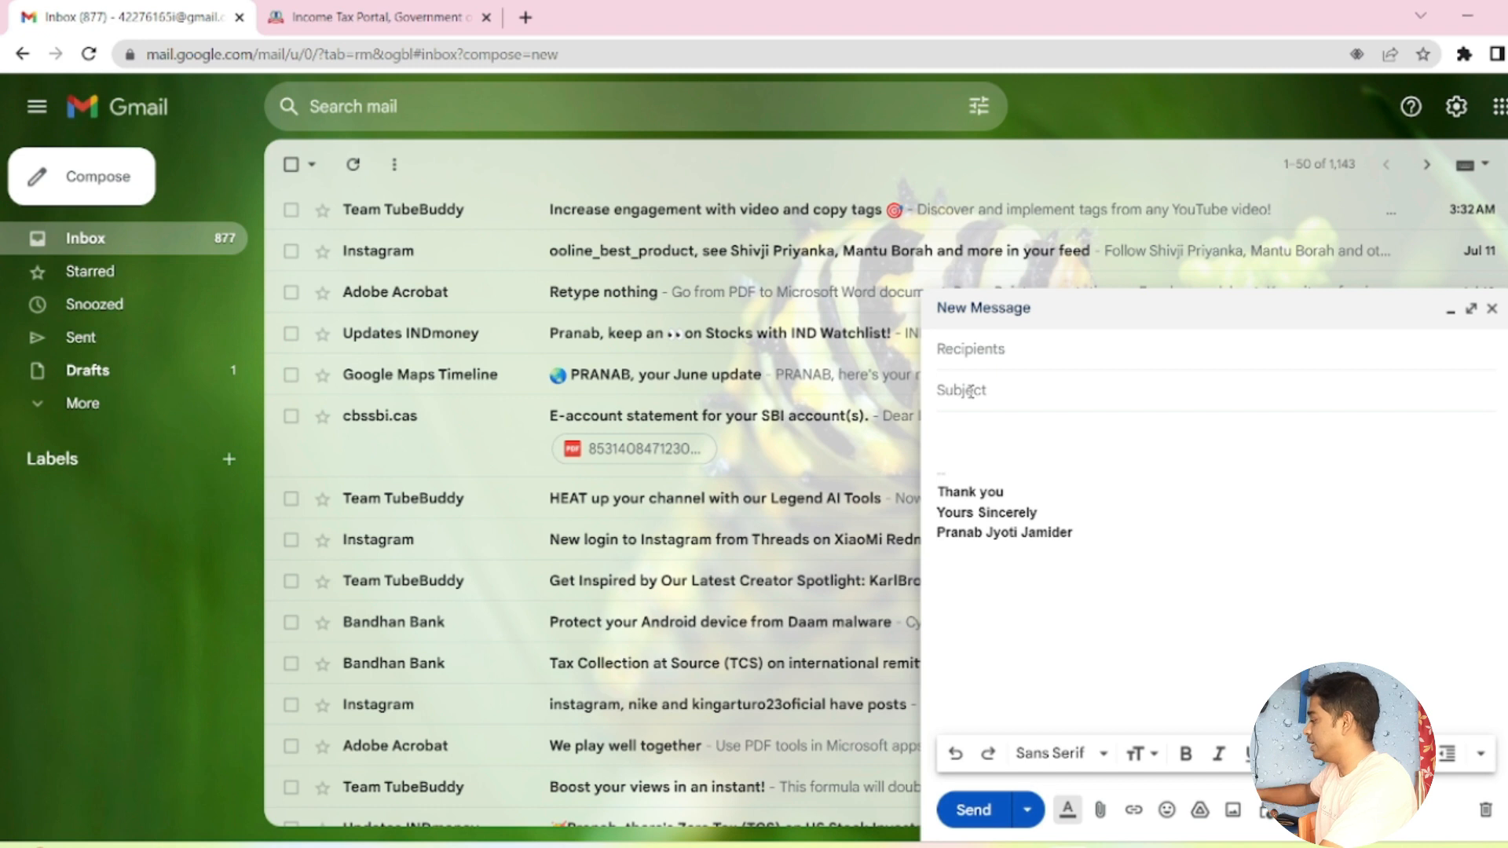
type("Request for Surrender of Duplicate PAN Card")
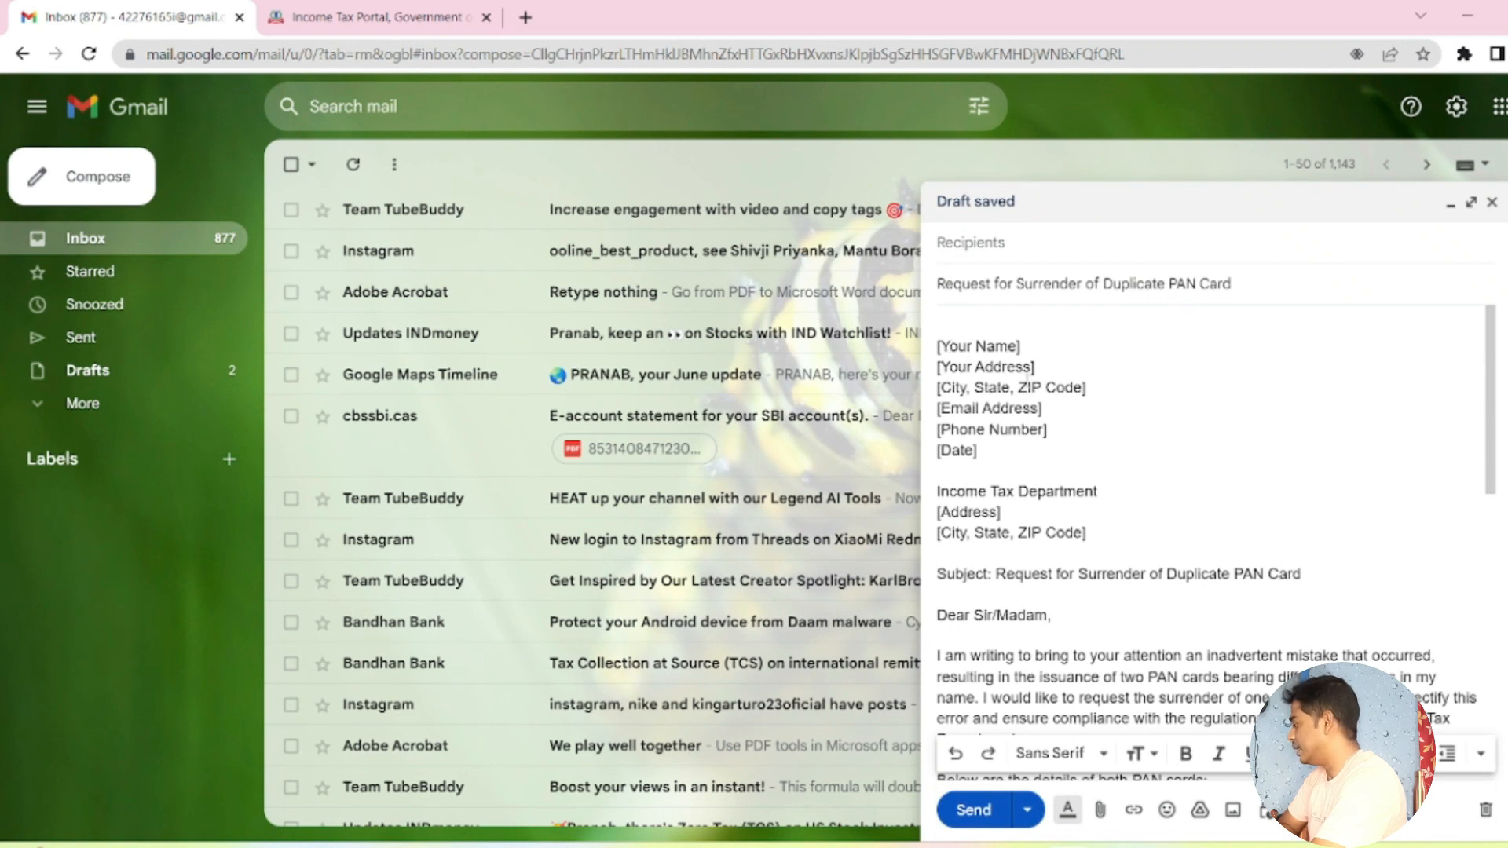
scroll("down", 3)
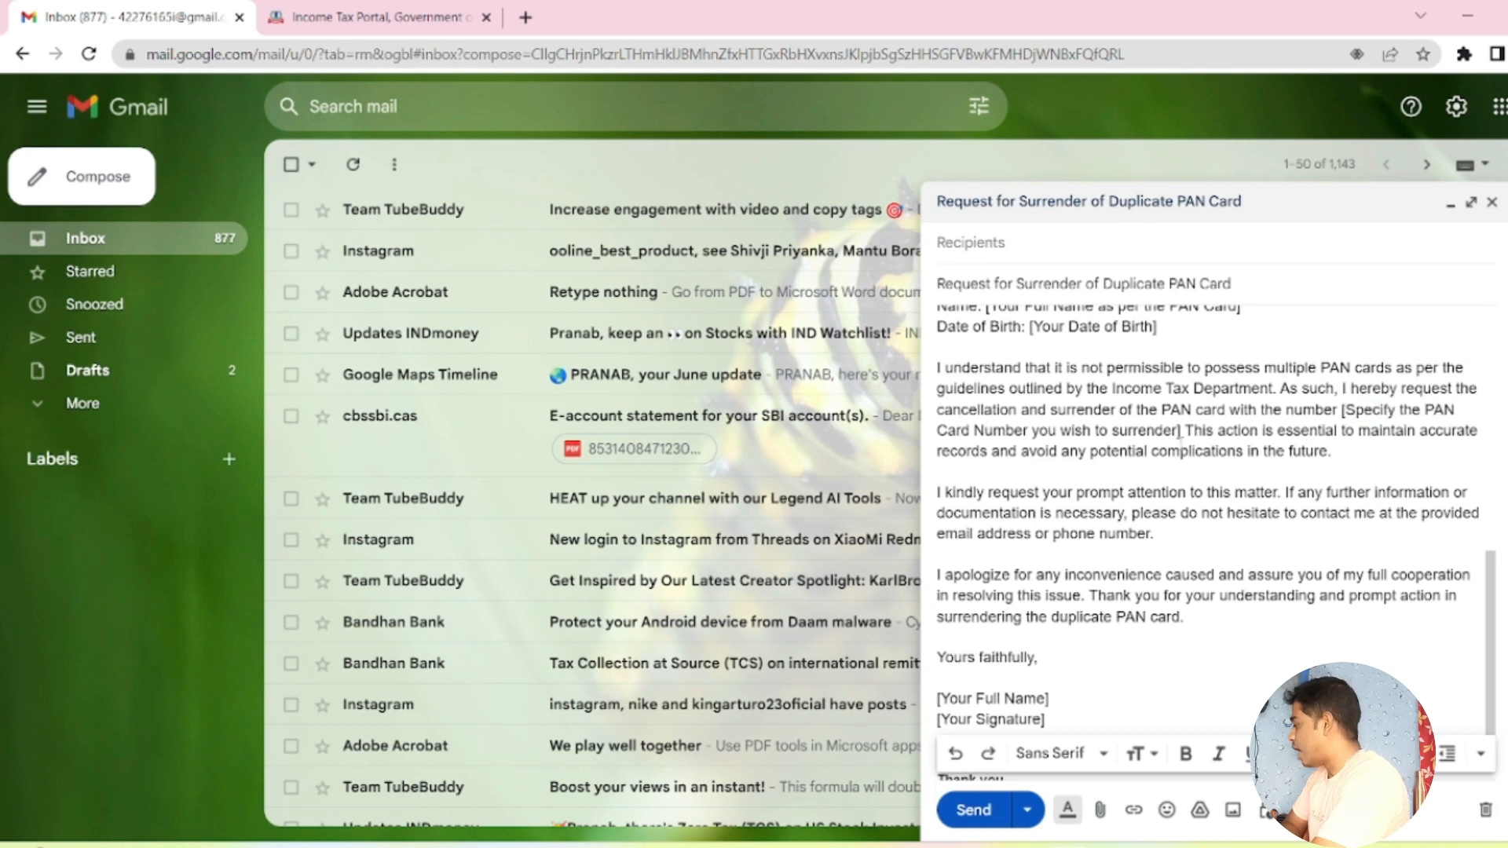
scroll("down", 3)
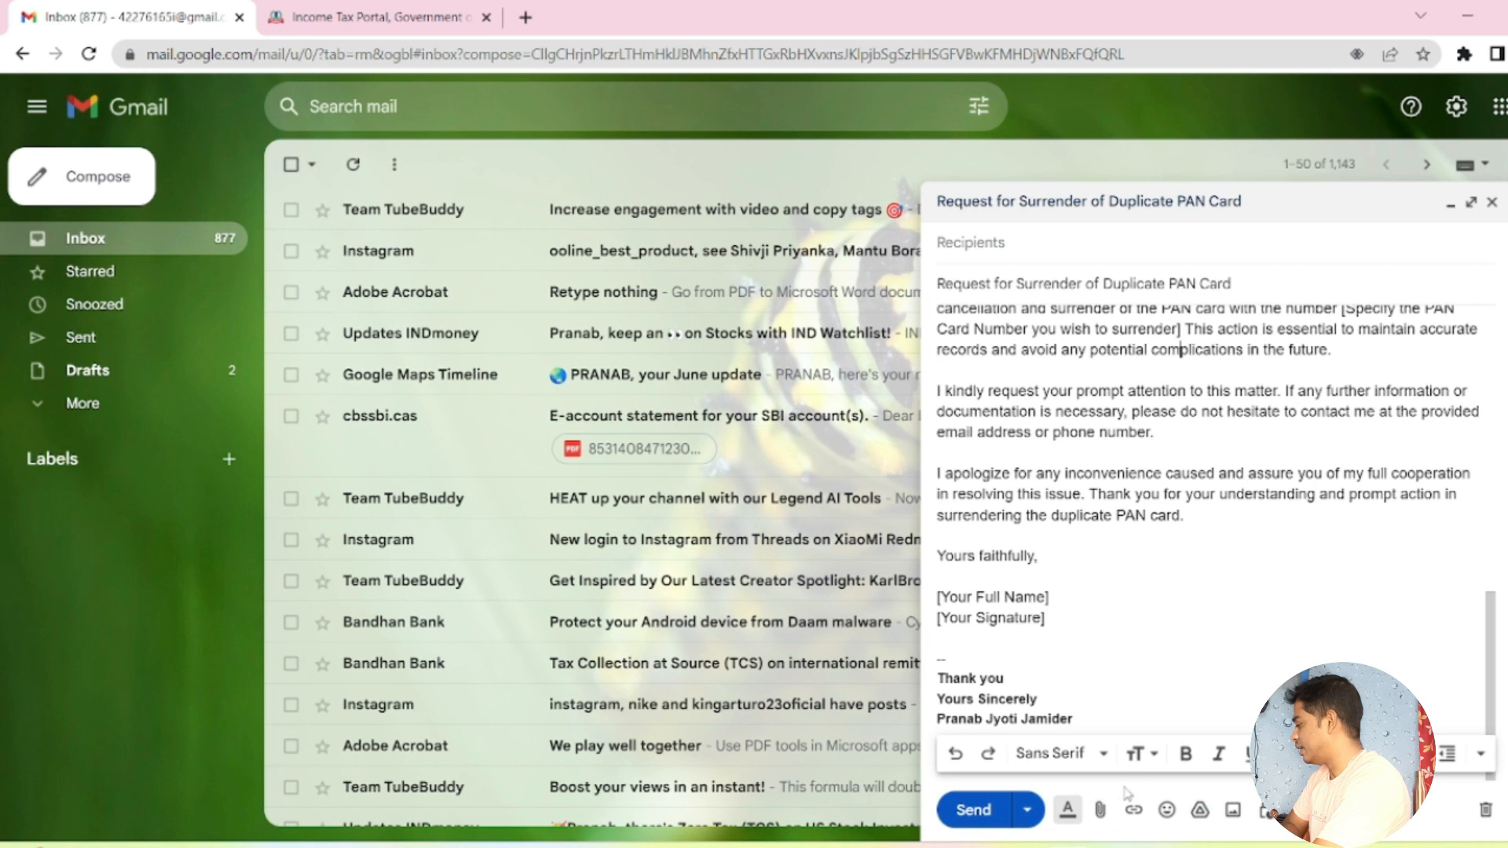
mouse_move(1099, 809)
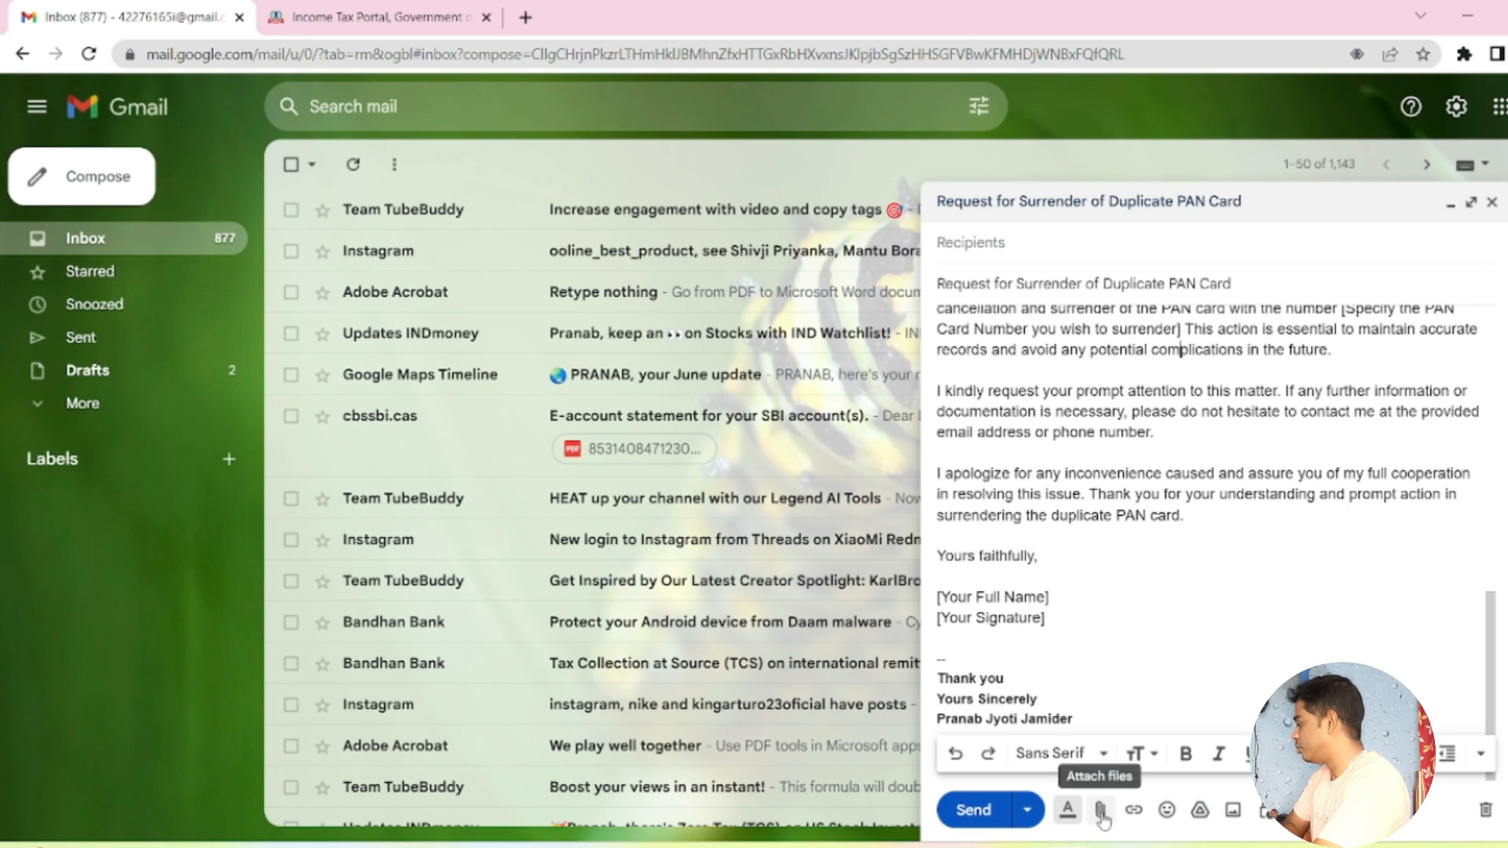
double_click(991, 618)
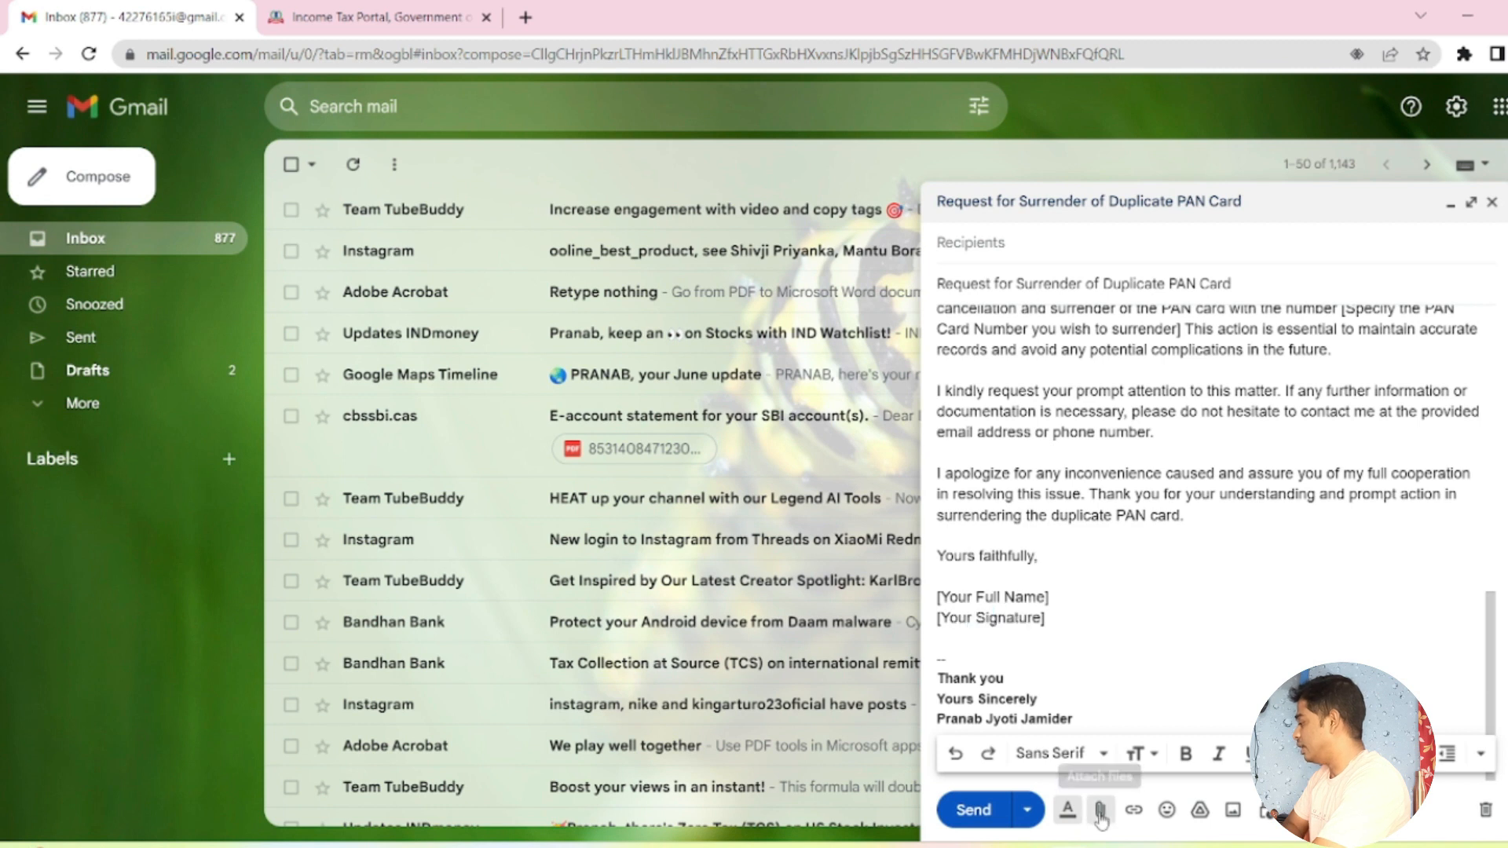
left_click(1100, 811)
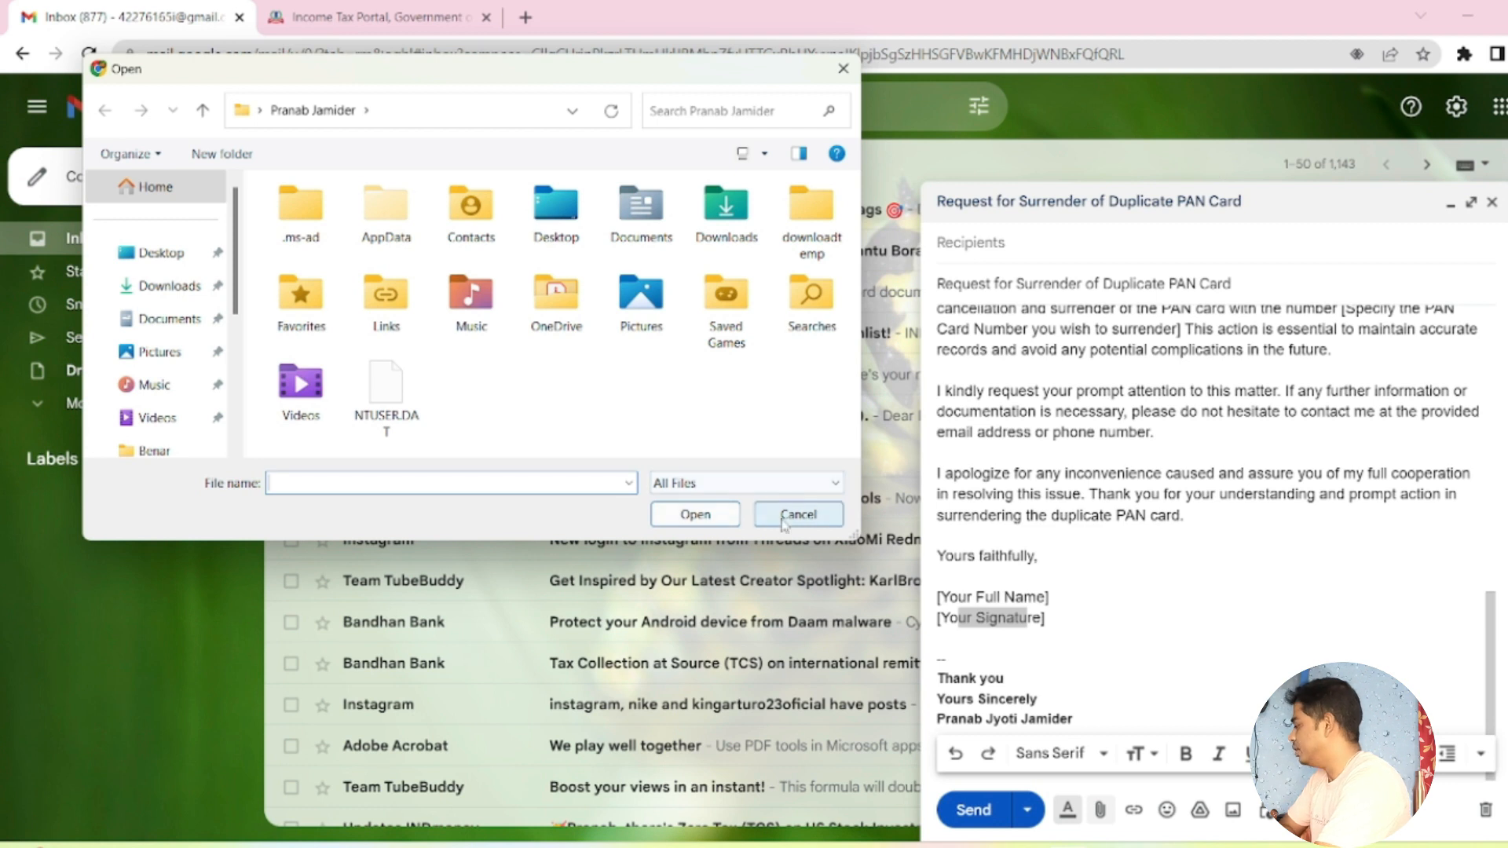
left_click(798, 516)
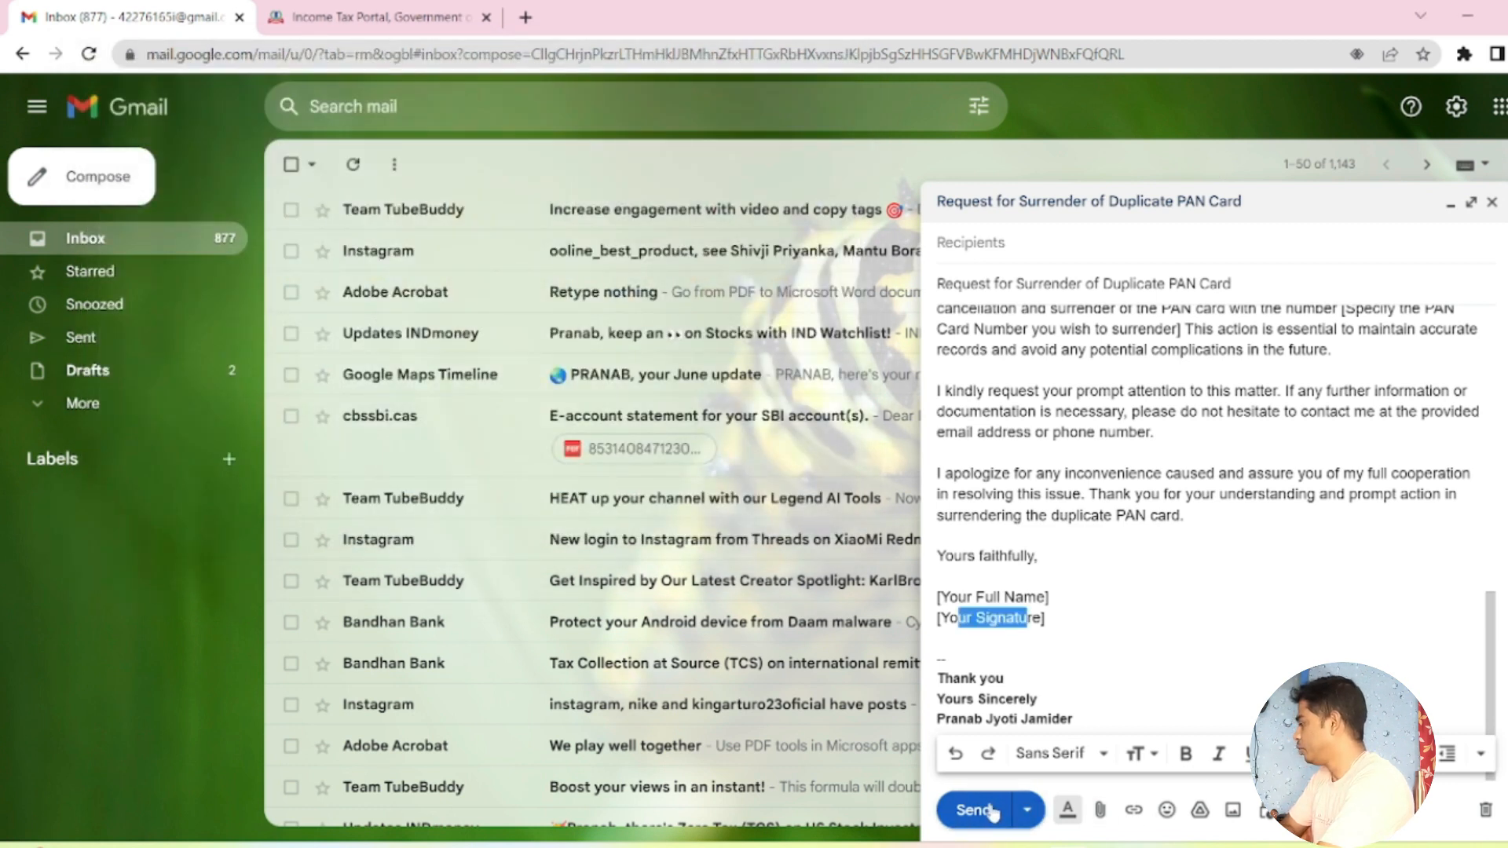